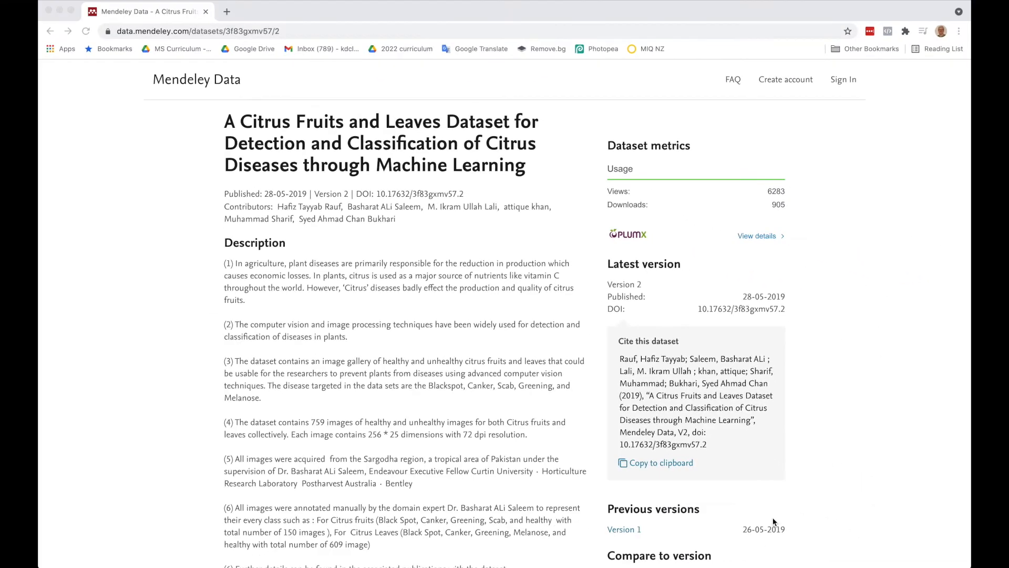
Step: Scroll the dataset page down to the Files section and Download All, then back up
{"action": "scroll", "scroll_direction": "down", "scroll_amount": 3}
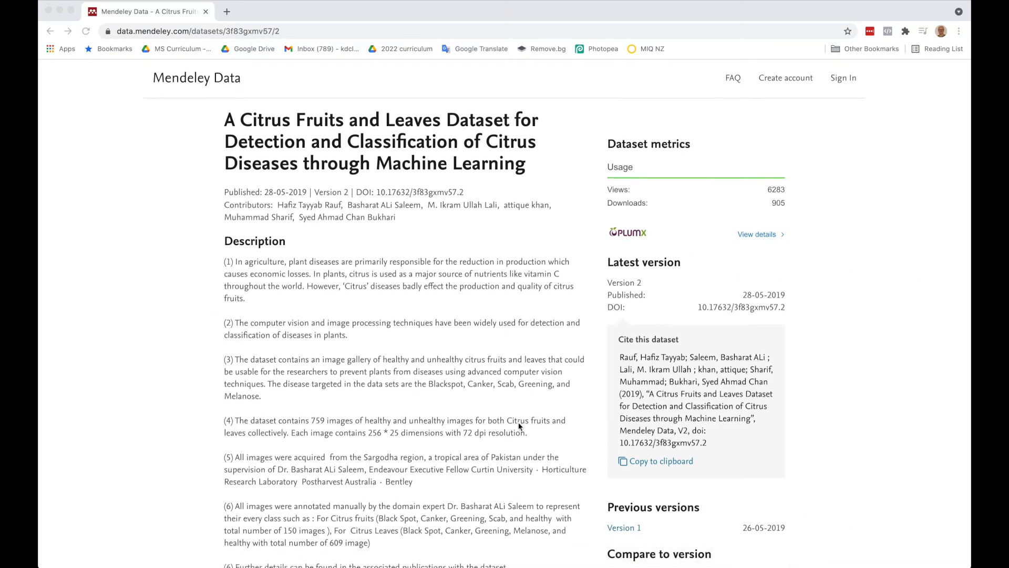
{"action": "scroll", "scroll_direction": "down", "scroll_amount": 3}
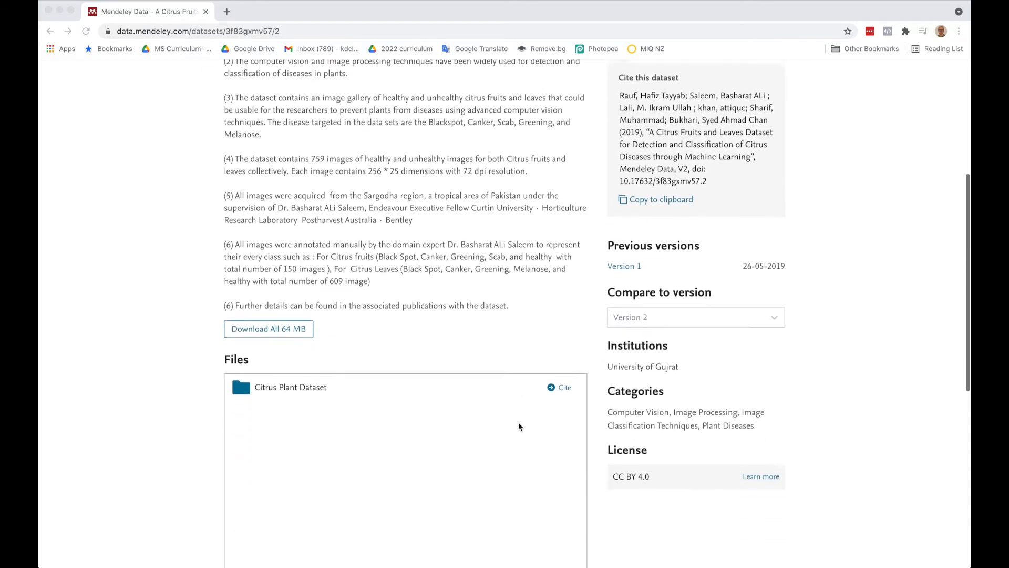
{"action": "scroll", "scroll_direction": "down", "scroll_amount": 3}
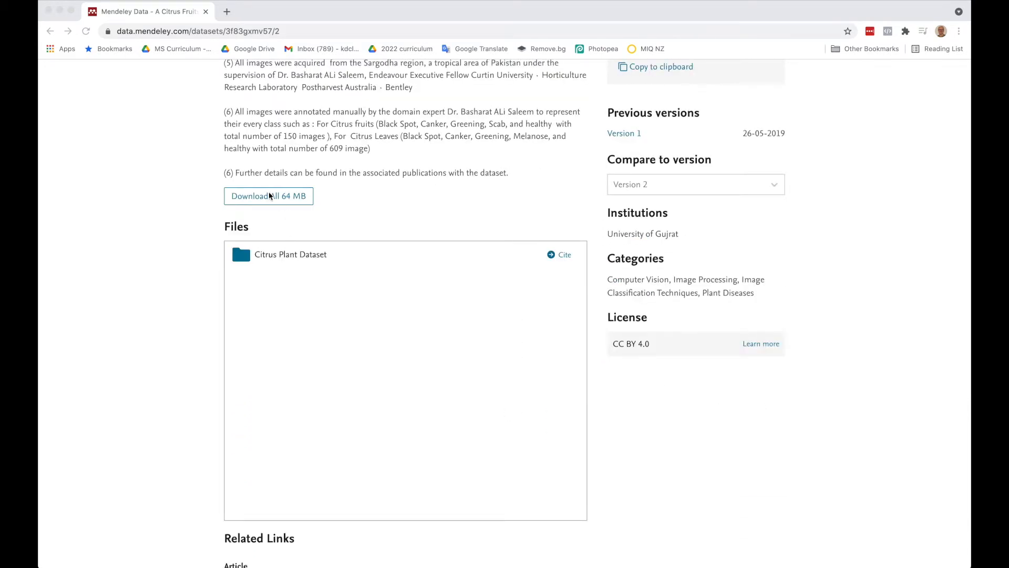
{"action": "scroll", "scroll_direction": "up", "scroll_amount": 3}
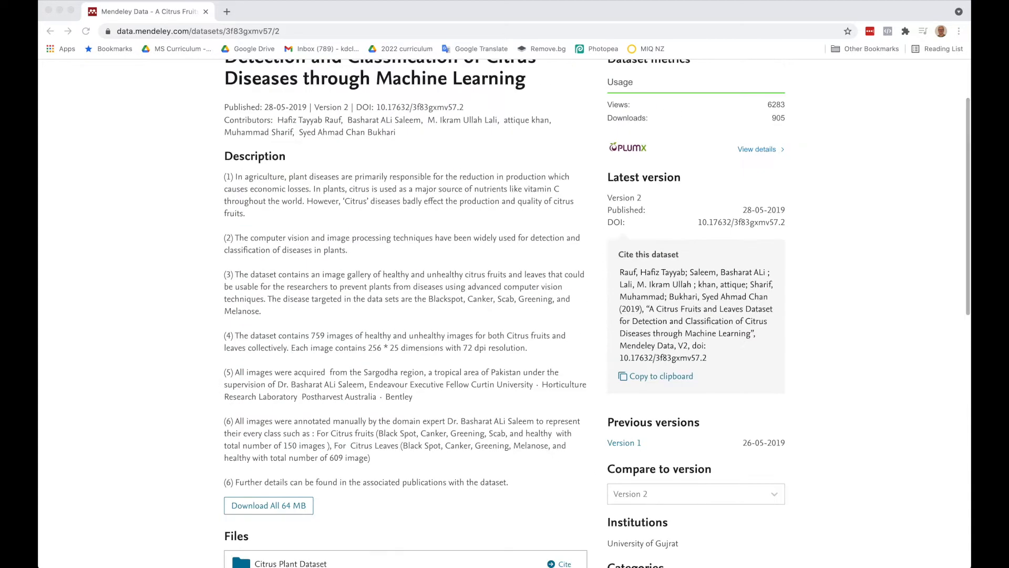
{"action": "mouse_move", "coordinate": [313, 550]}
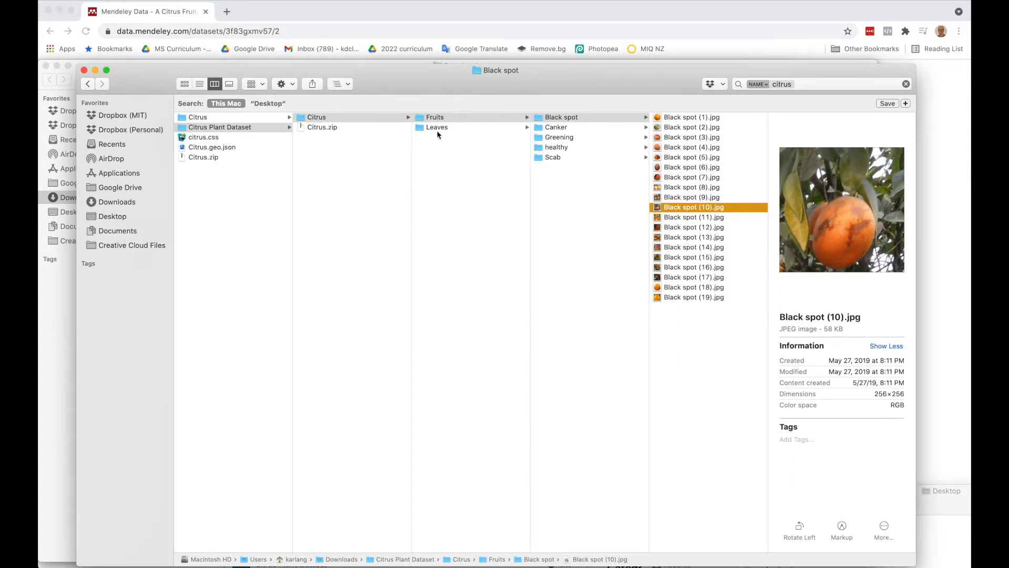
Step: Preview several Black spot fruit photos (1, 4, 7, 10, 14) in the Fruits folder
{"action": "left_click", "coordinate": [438, 127]}
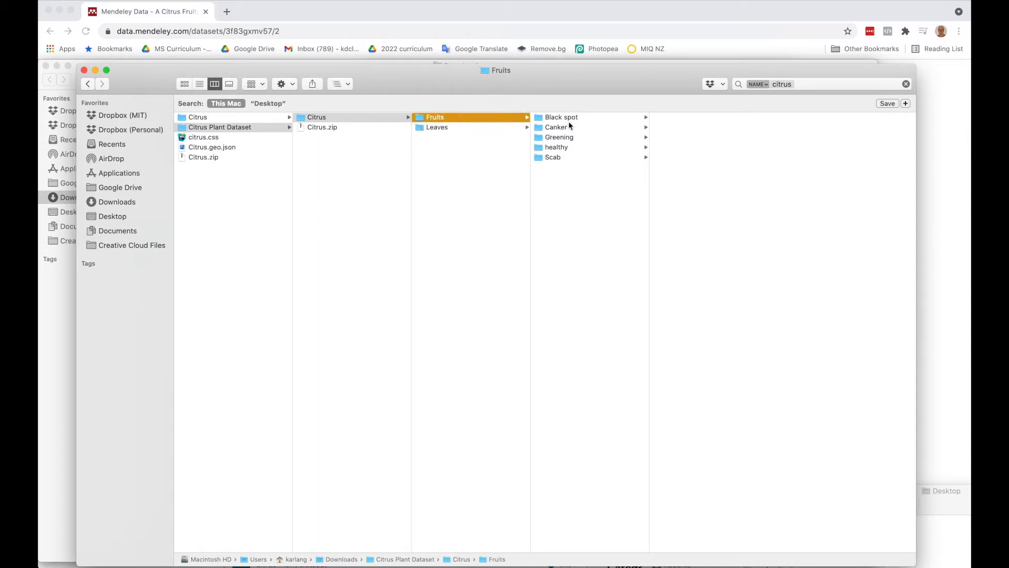
{"action": "left_click", "coordinate": [561, 116]}
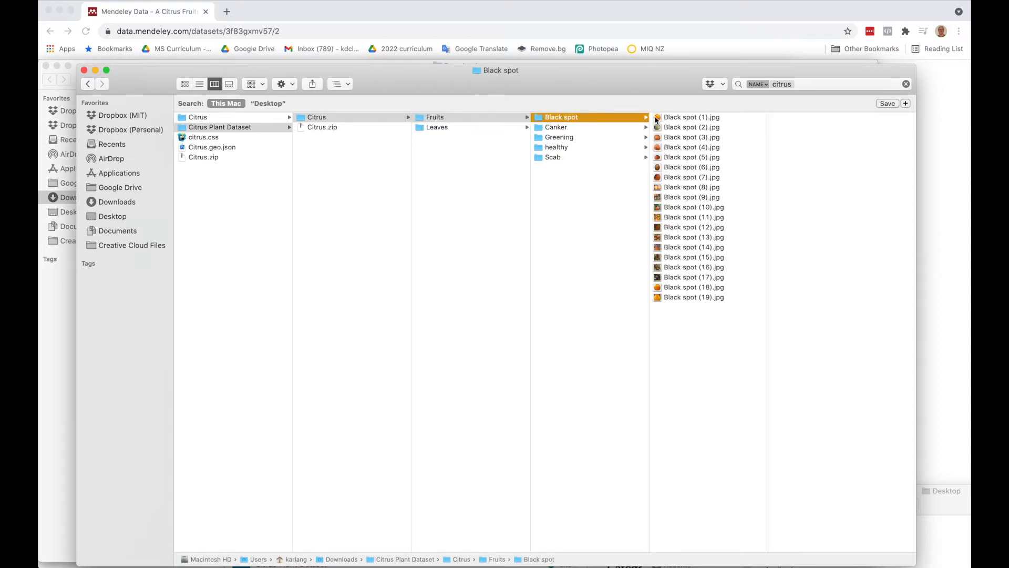
{"action": "left_click", "coordinate": [692, 117]}
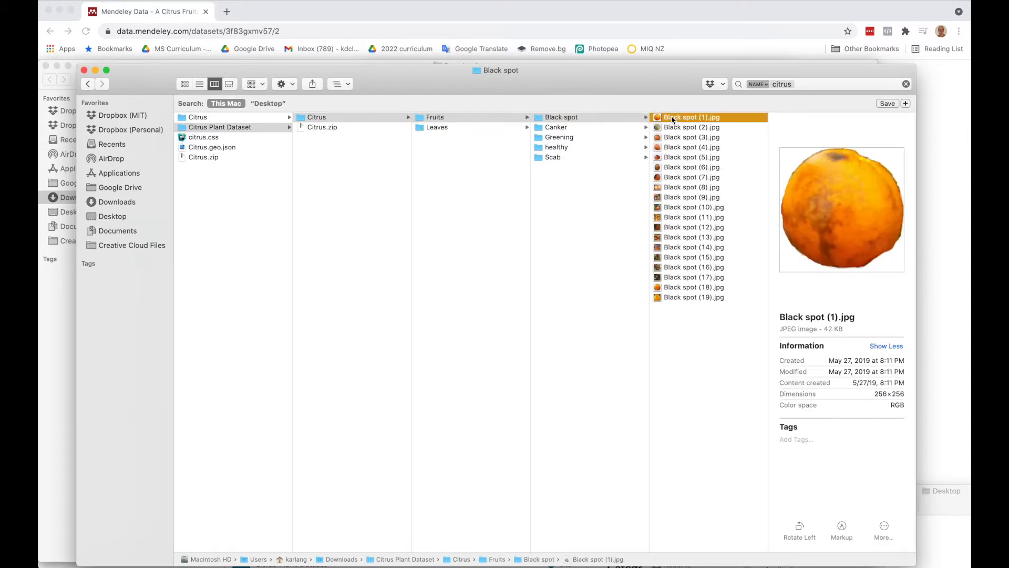
{"action": "left_click", "coordinate": [694, 147]}
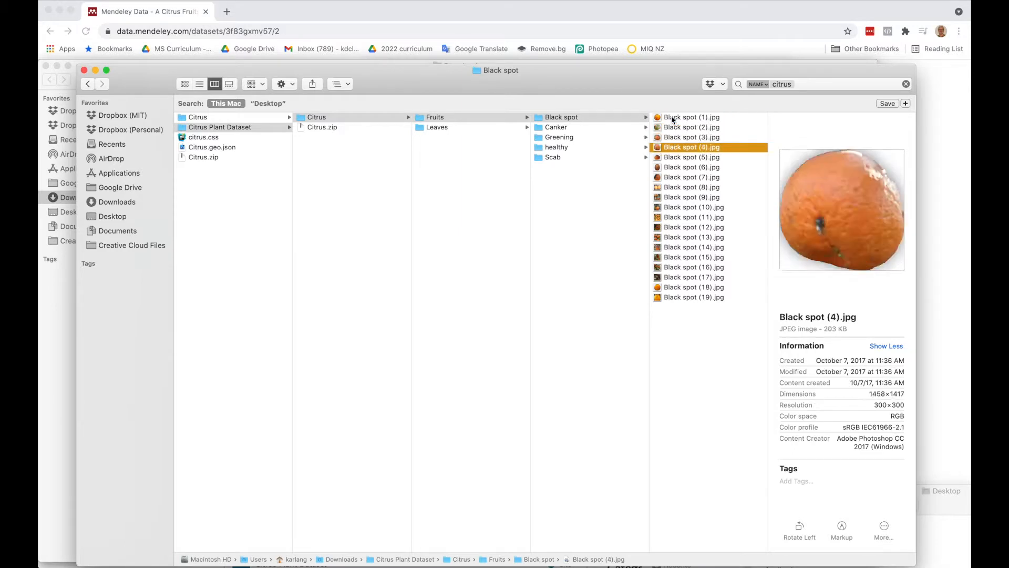
{"action": "left_click", "coordinate": [692, 176]}
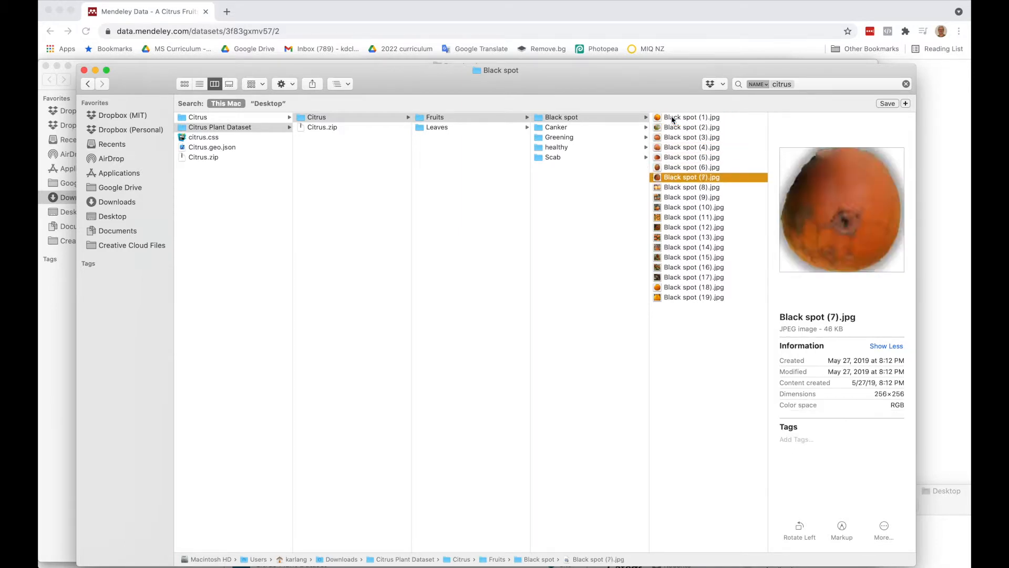
{"action": "left_click", "coordinate": [694, 207]}
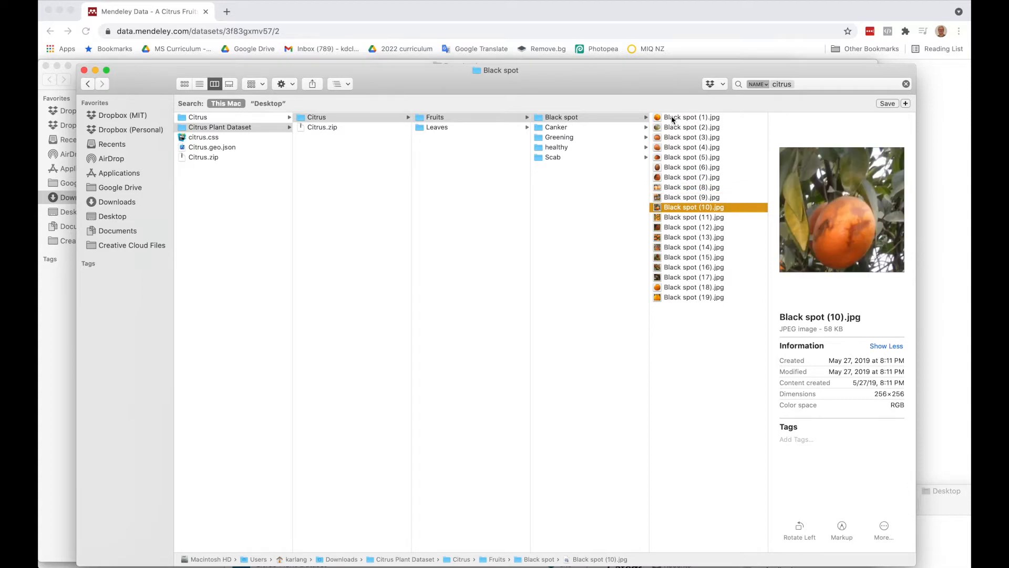
{"action": "left_click", "coordinate": [693, 237]}
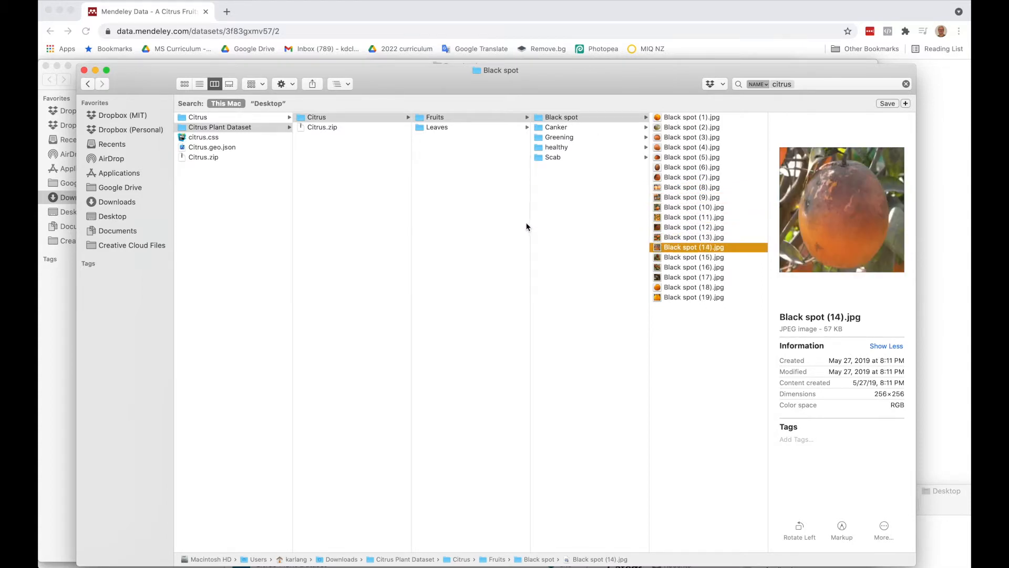
{"action": "mouse_move", "coordinate": [522, 172]}
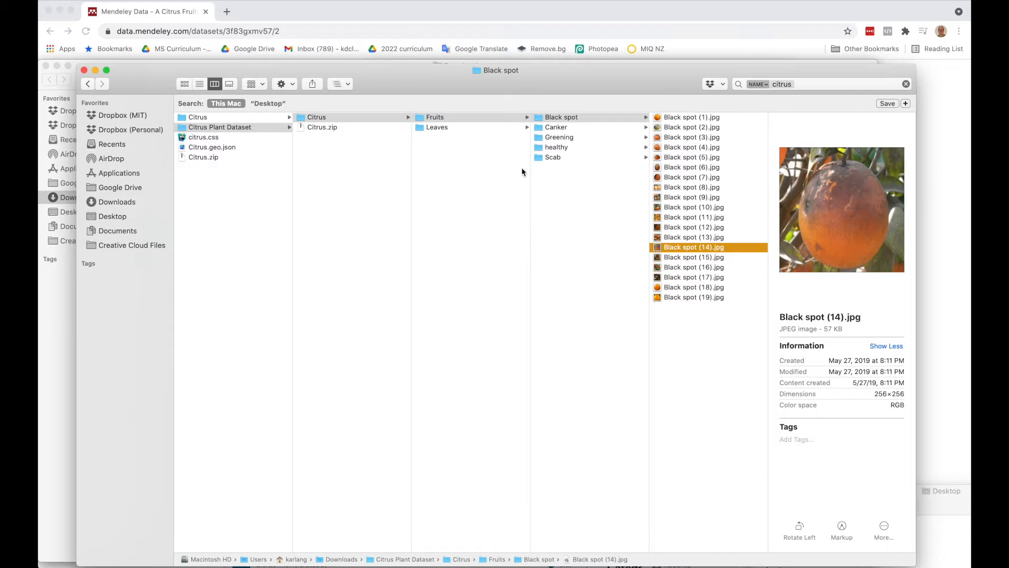
Step: Preview a few photos in the healthy fruit folder, including Healthy (2) and (6)
{"action": "left_click", "coordinate": [557, 147]}
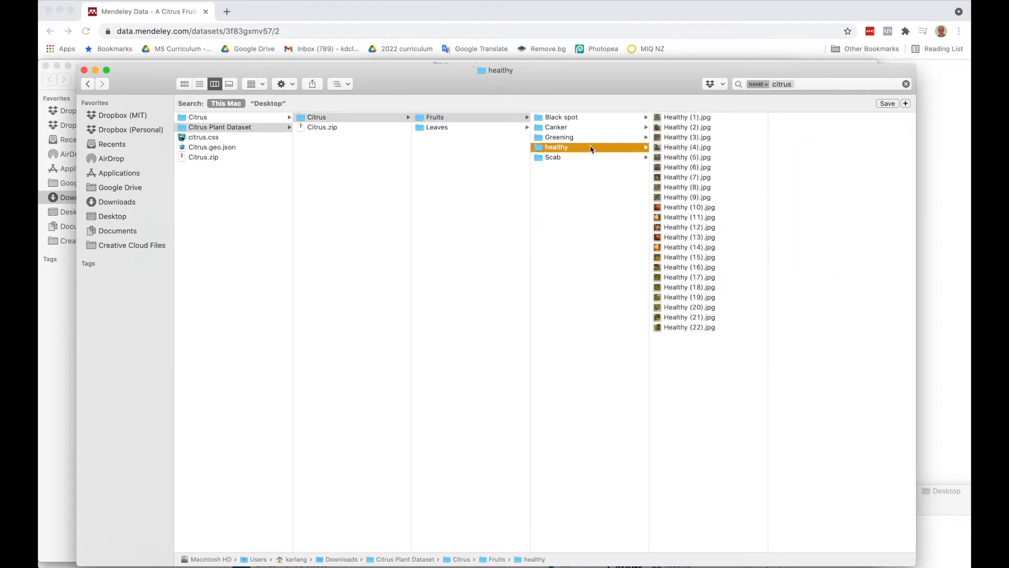
{"action": "left_click", "coordinate": [688, 128]}
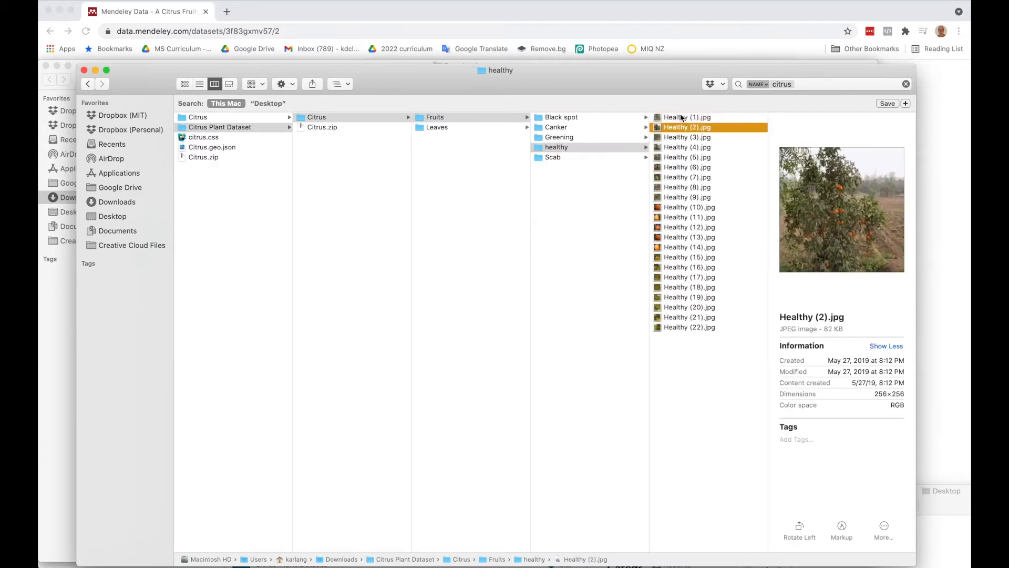
{"action": "left_click", "coordinate": [686, 167]}
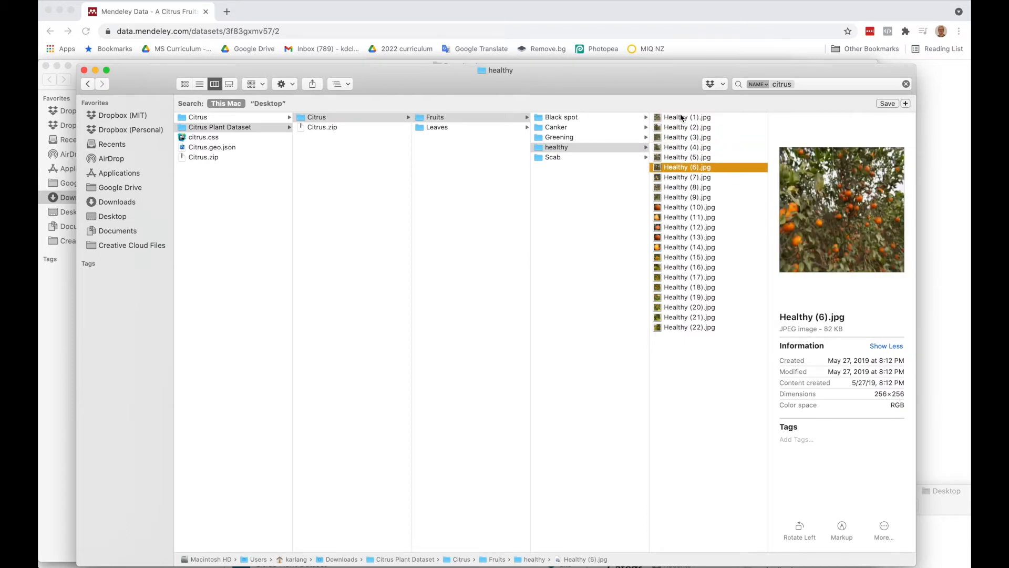
{"action": "left_click", "coordinate": [687, 196]}
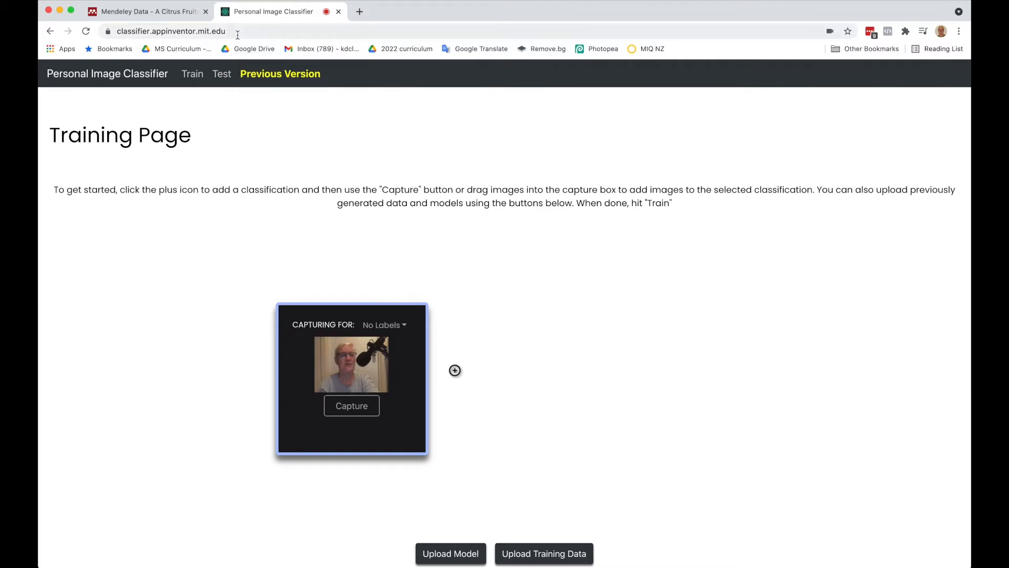
{"action": "mouse_move", "coordinate": [183, 261]}
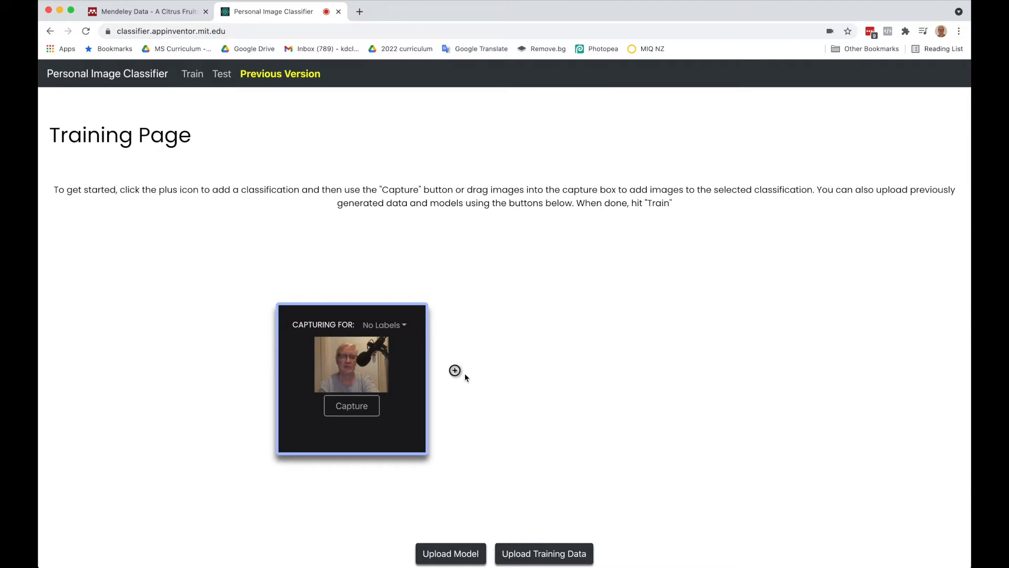
Step: Create two classification labels, diseased and healthy
{"action": "left_click", "coordinate": [455, 370]}
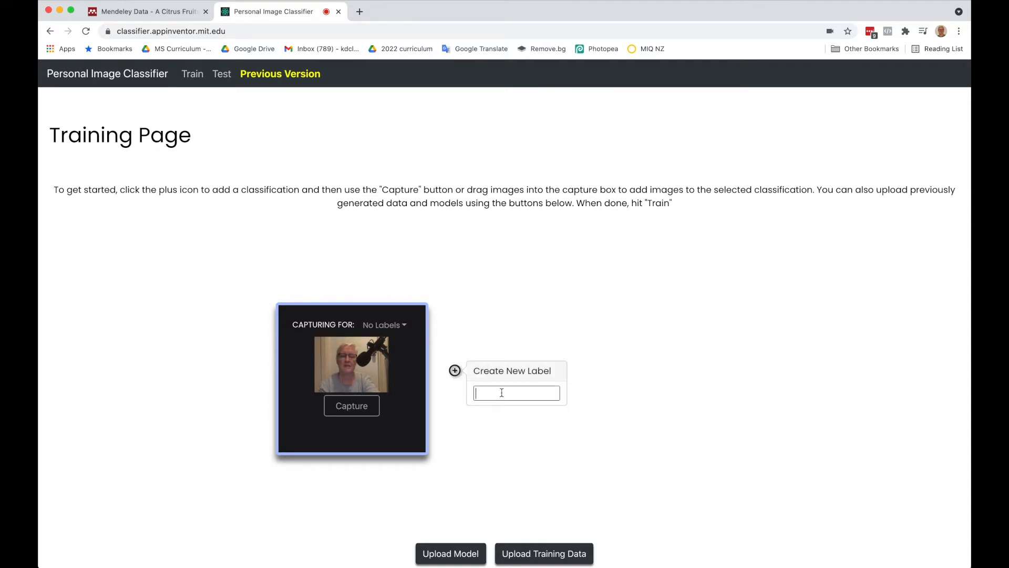
{"action": "type", "text": "di"}
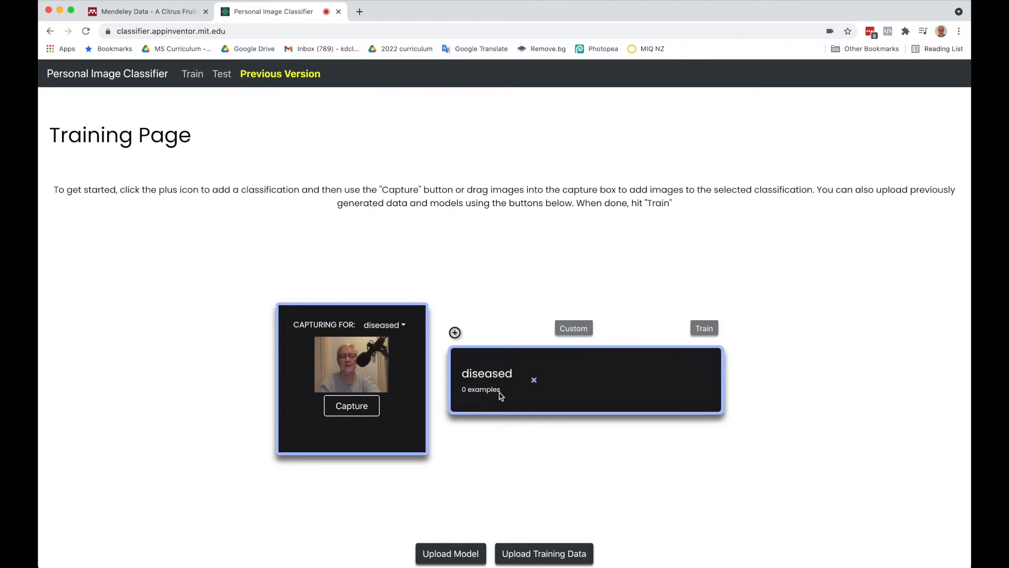
{"action": "left_click", "coordinate": [454, 333]}
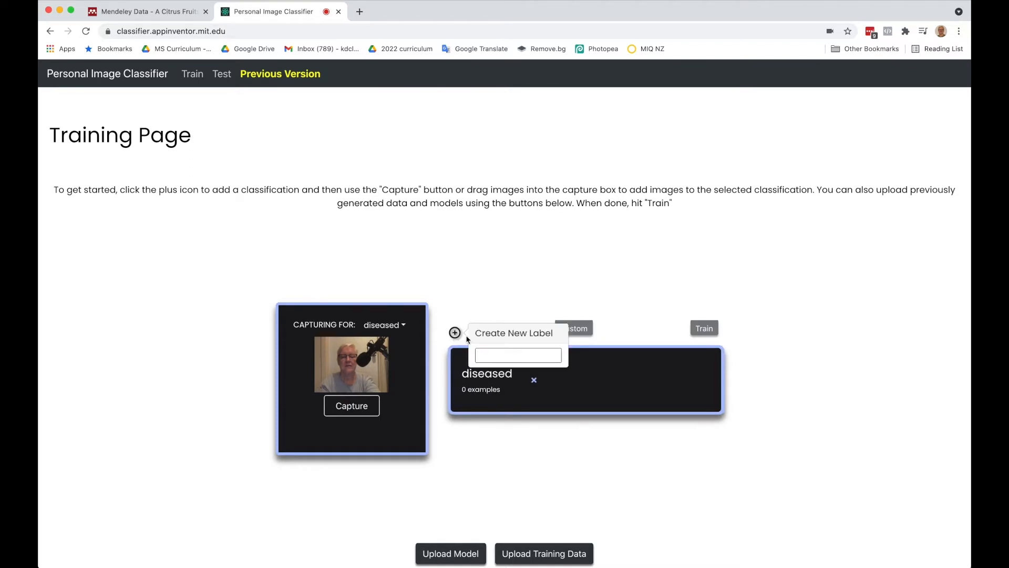
{"action": "type", "text": "health"}
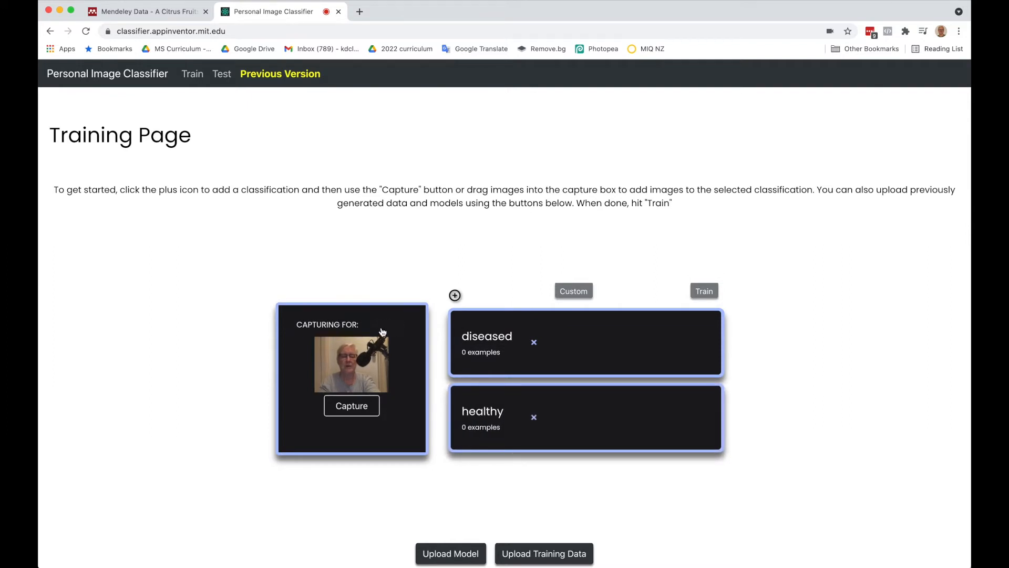
Step: Choose diseased as the class new example images are captured for
{"action": "left_click", "coordinate": [384, 324]}
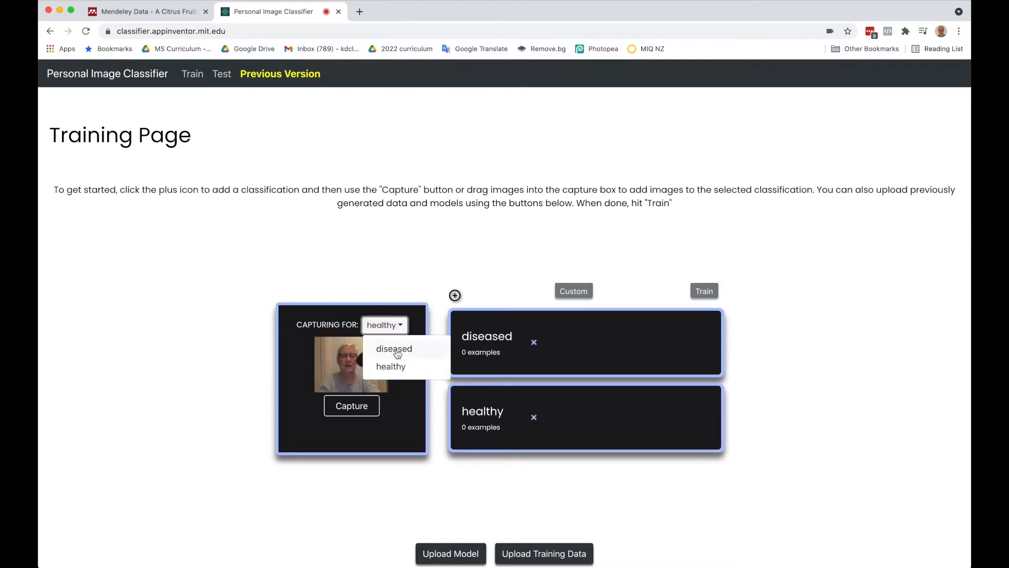
{"action": "left_click", "coordinate": [394, 348]}
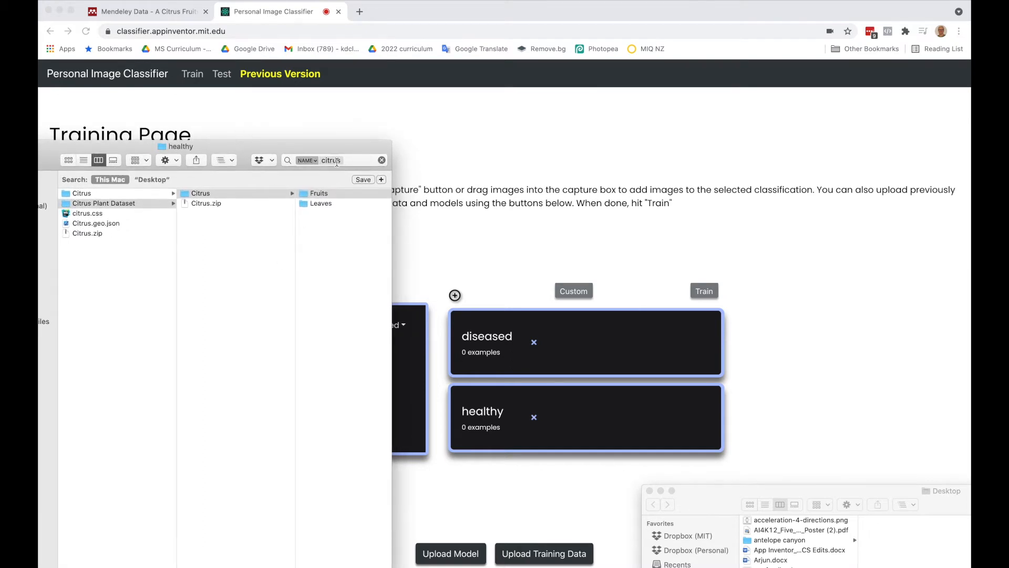
Step: Select Black spot fruit images in Finder to add as diseased examples
{"action": "left_click", "coordinate": [318, 193]}
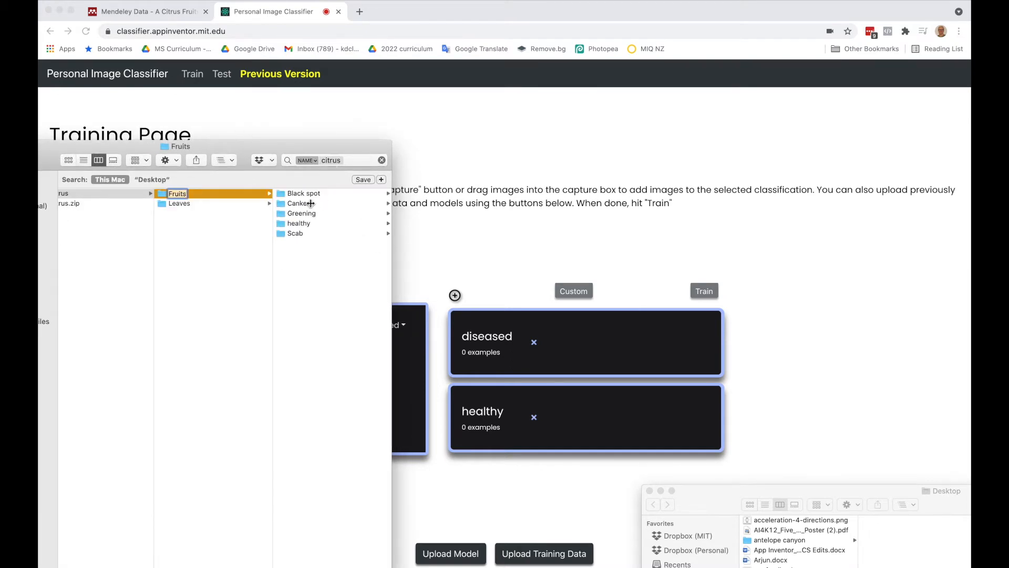
{"action": "left_click", "coordinate": [303, 193]}
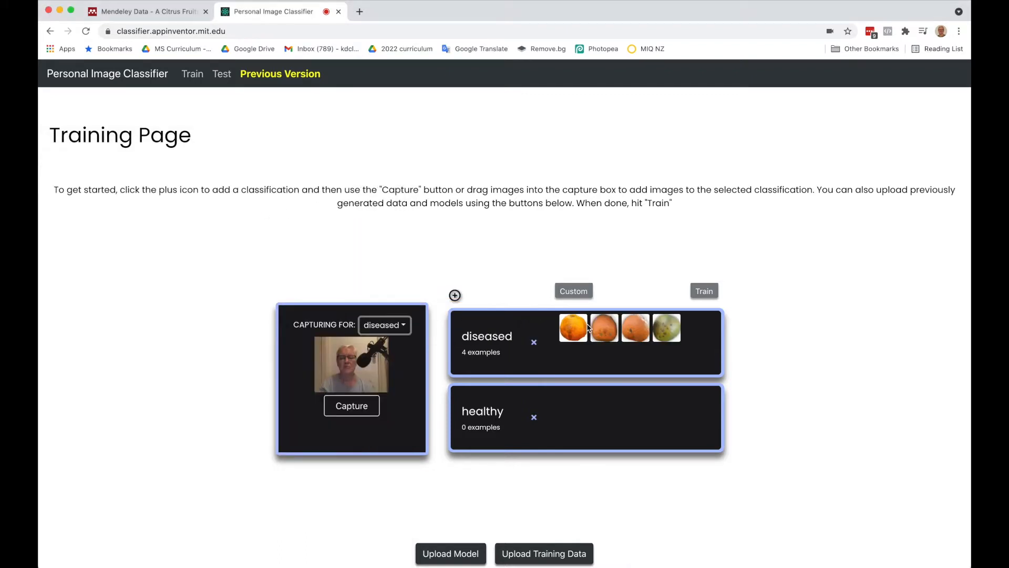
{"action": "mouse_move", "coordinate": [337, 547]}
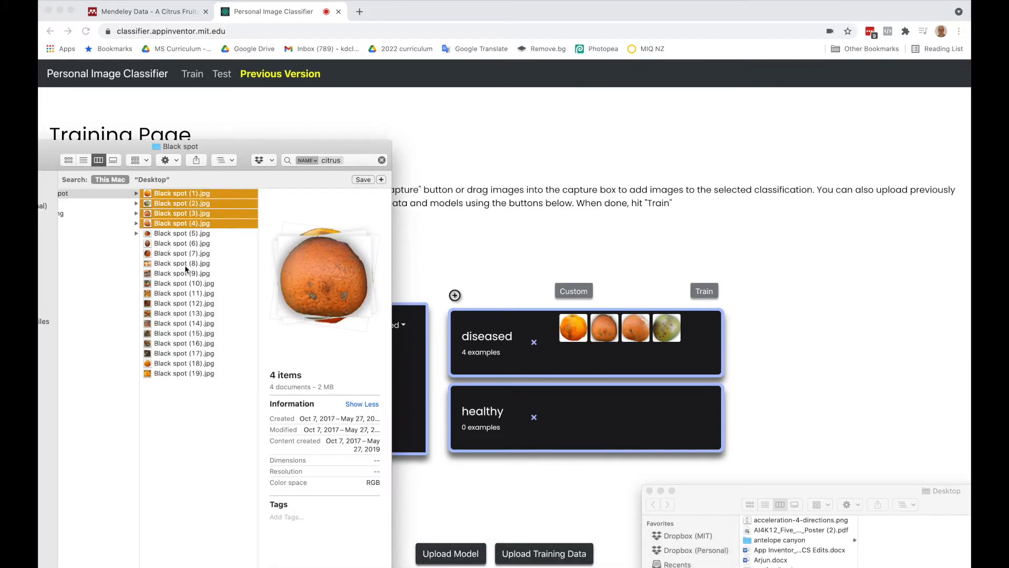
{"action": "left_click", "coordinate": [182, 273]}
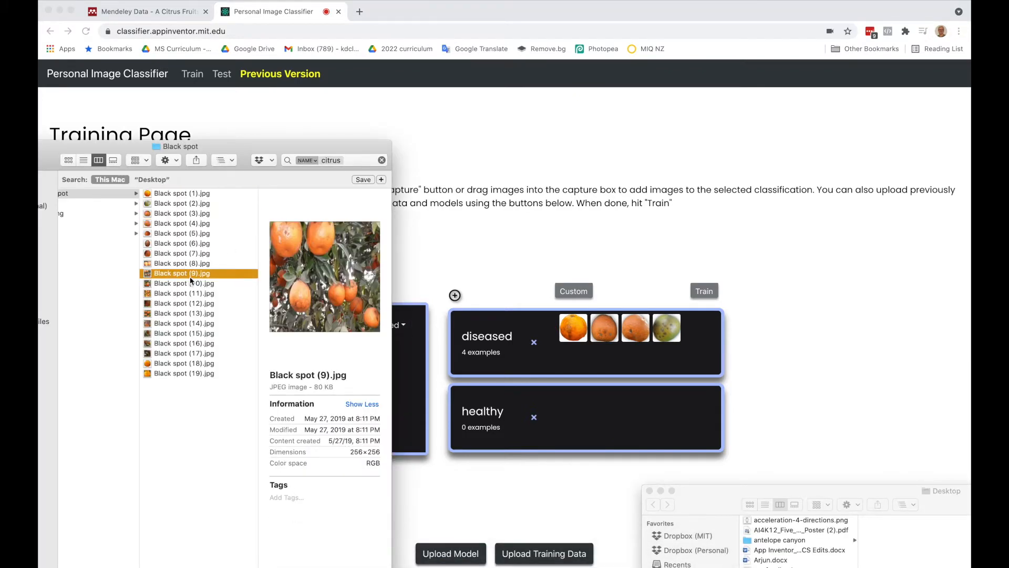
{"action": "left_click", "coordinate": [184, 314]}
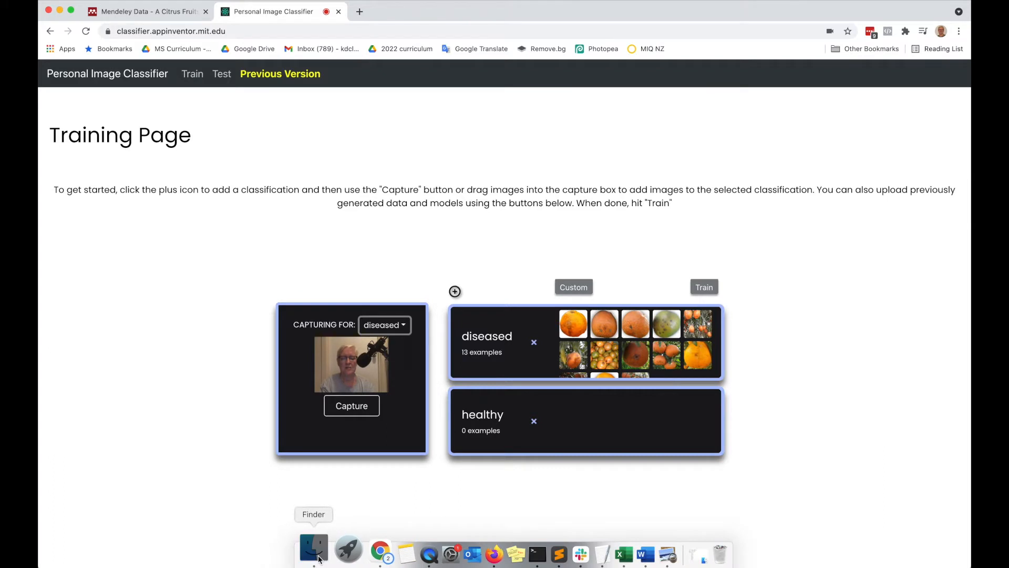
Step: Drag batches of Healthy fruit images from Finder into the healthy class until it has 13
{"action": "left_click", "coordinate": [313, 547]}
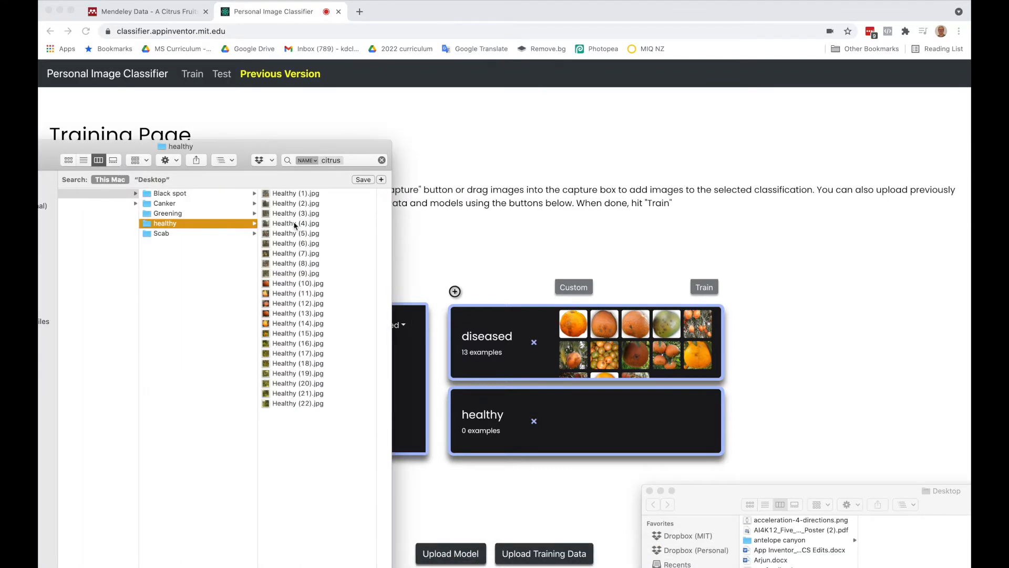
{"action": "left_click", "coordinate": [176, 193]}
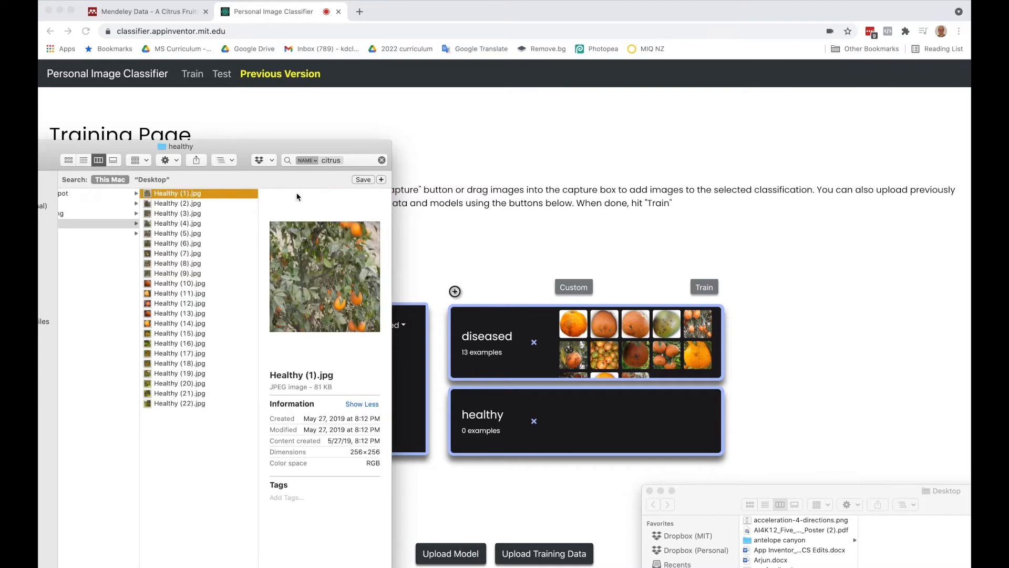
{"action": "left_click", "coordinate": [176, 223]}
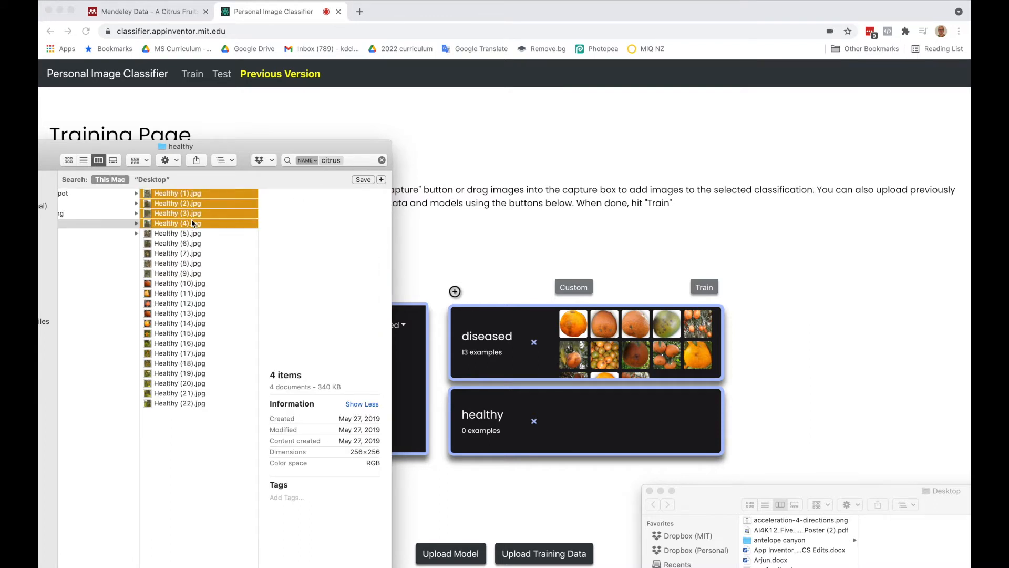
{"action": "left_click_drag", "start_coordinate": [177, 212], "coordinate": [612, 412]}
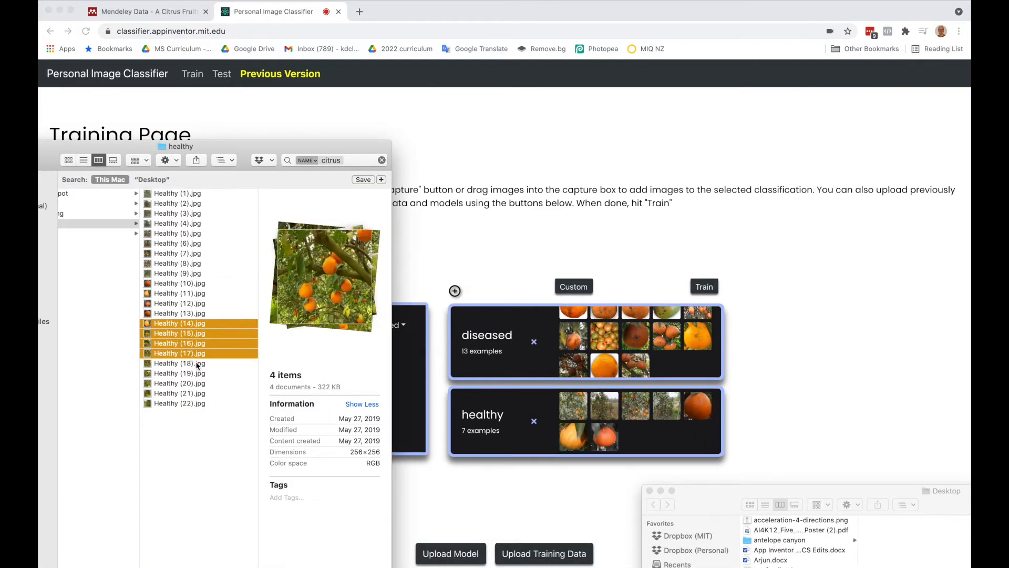
{"action": "left_click_drag", "start_coordinate": [180, 337], "coordinate": [634, 437]}
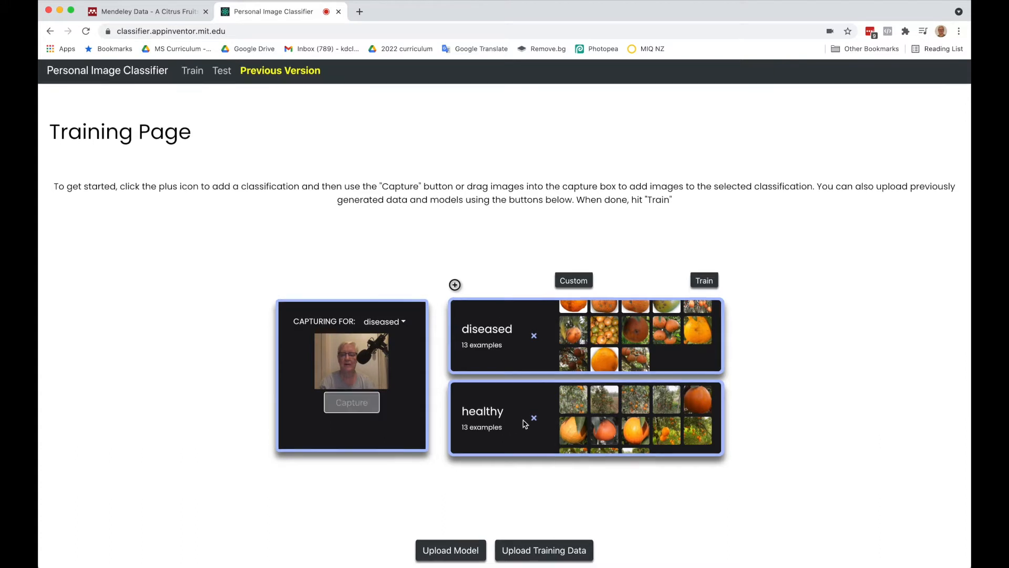
{"action": "left_click", "coordinate": [351, 401]}
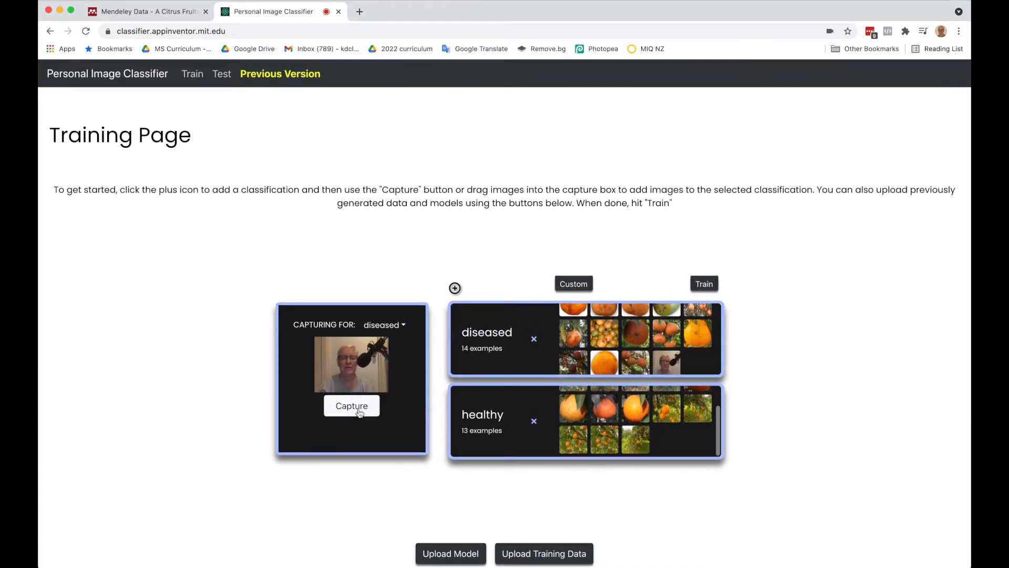
{"action": "left_click", "coordinate": [351, 406]}
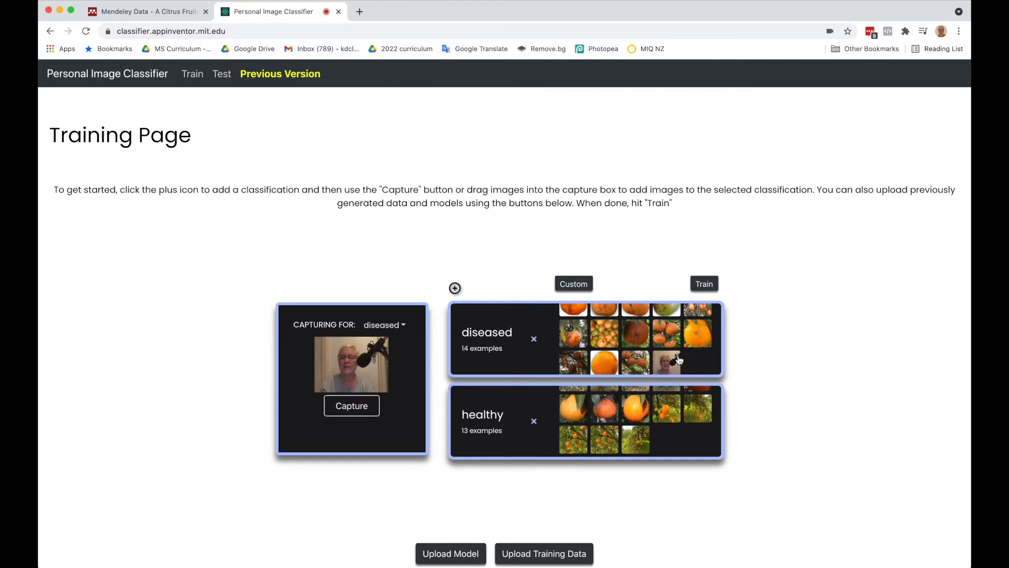
{"action": "left_click", "coordinate": [679, 360]}
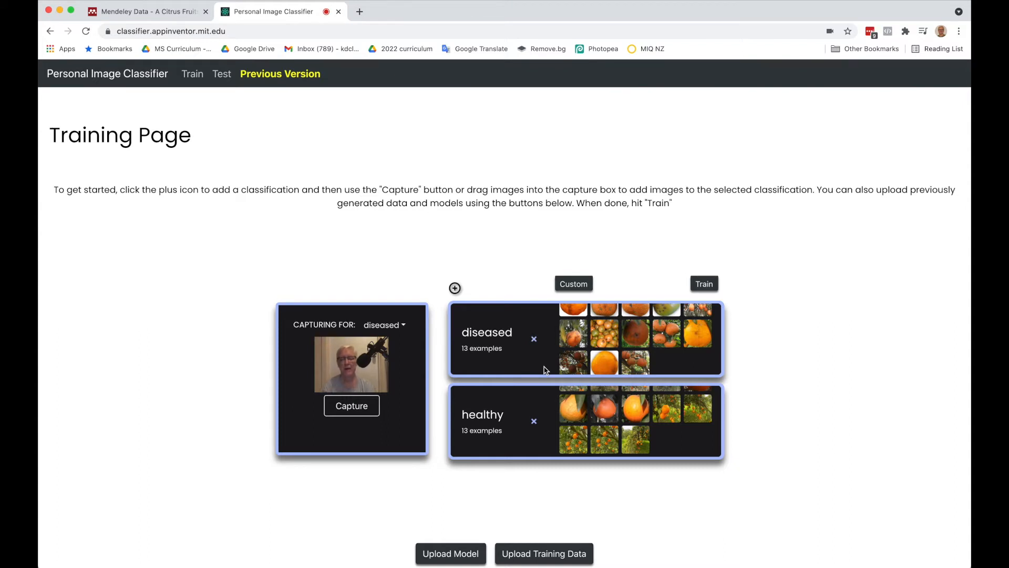
{"action": "left_click", "coordinate": [222, 73]}
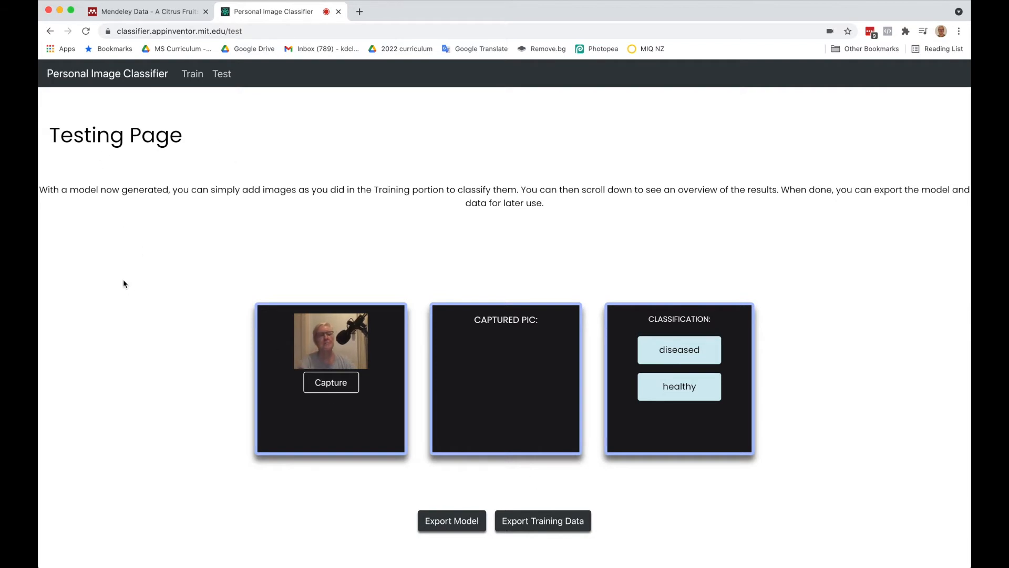
{"action": "mouse_move", "coordinate": [315, 547]}
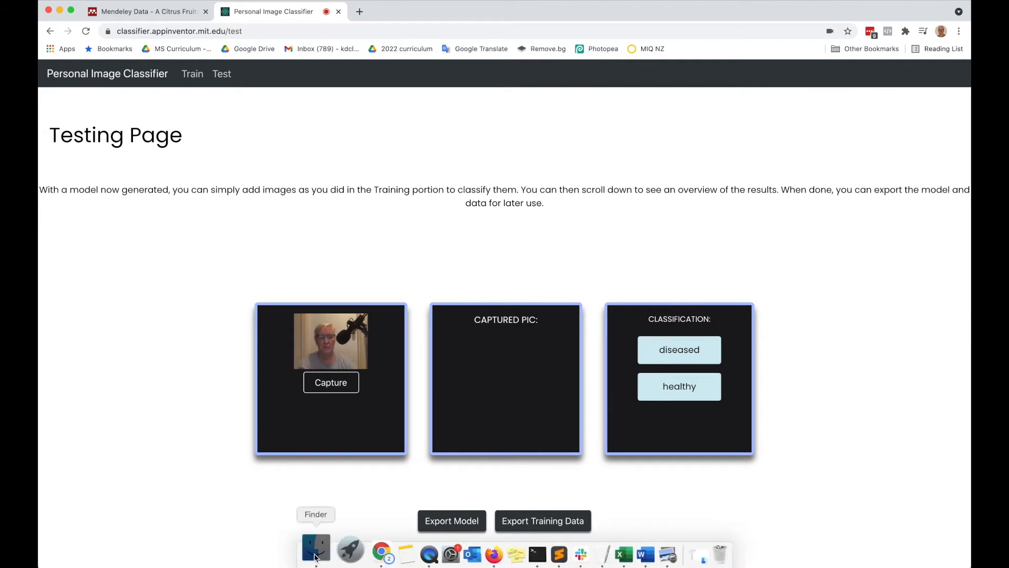
Step: Classify Healthy (21).jpg and more healthy citrus photos with the model and read results
{"action": "left_click", "coordinate": [315, 548]}
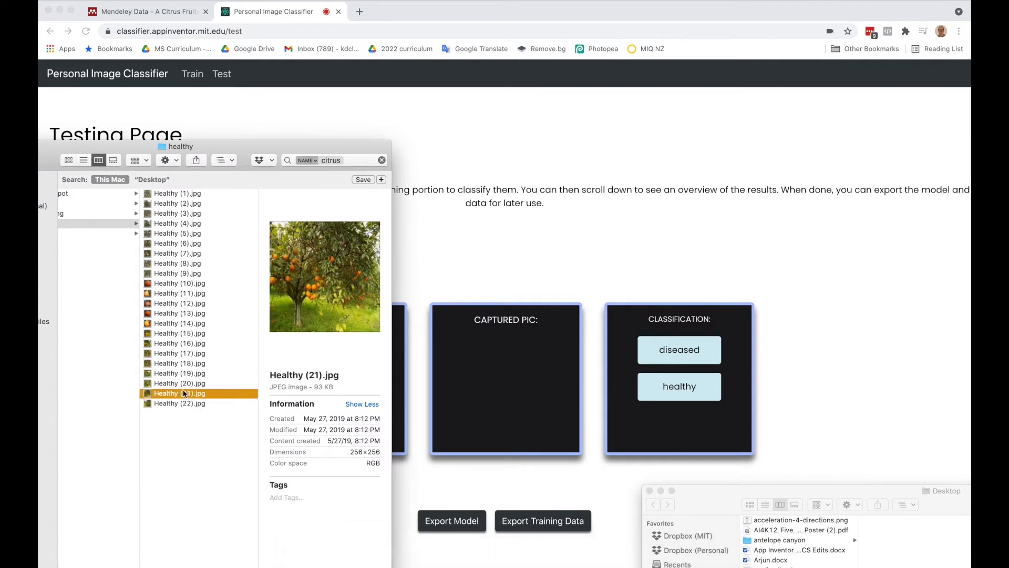
{"action": "left_click_drag", "start_coordinate": [179, 392], "coordinate": [505, 388]}
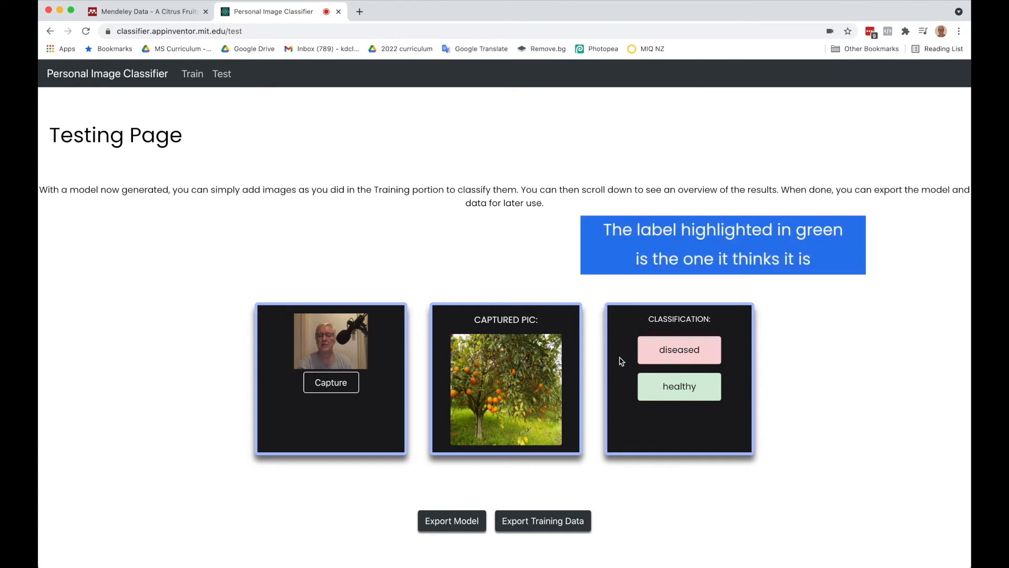
{"action": "mouse_move", "coordinate": [311, 554]}
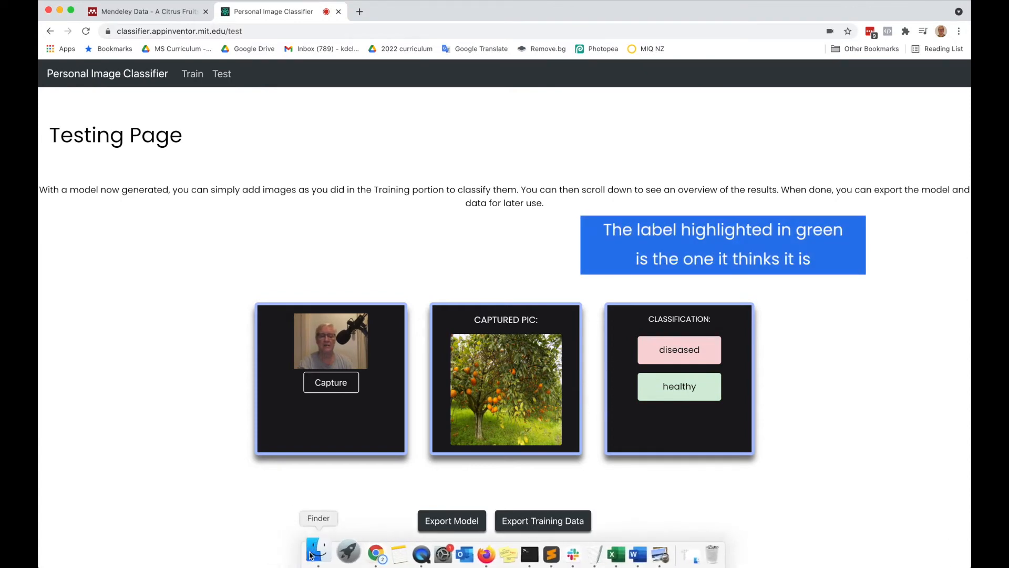
{"action": "left_click", "coordinate": [312, 552]}
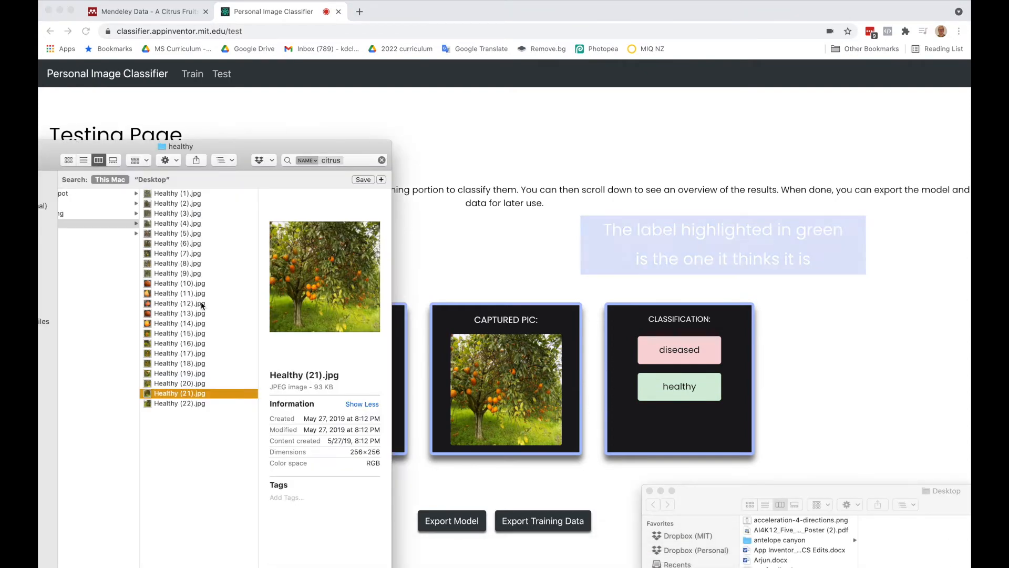
{"action": "left_click", "coordinate": [179, 283]}
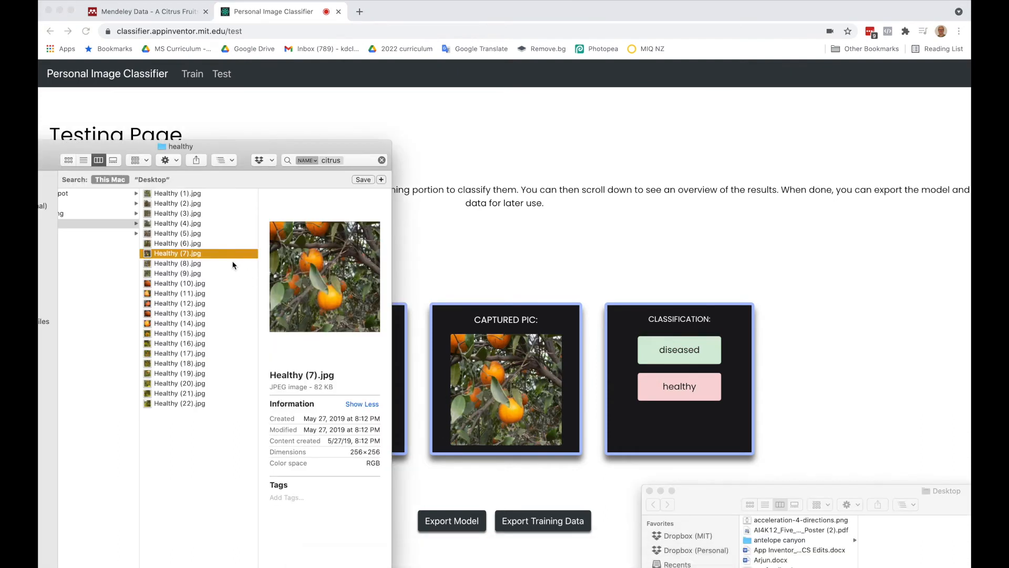
{"action": "left_click", "coordinate": [176, 234]}
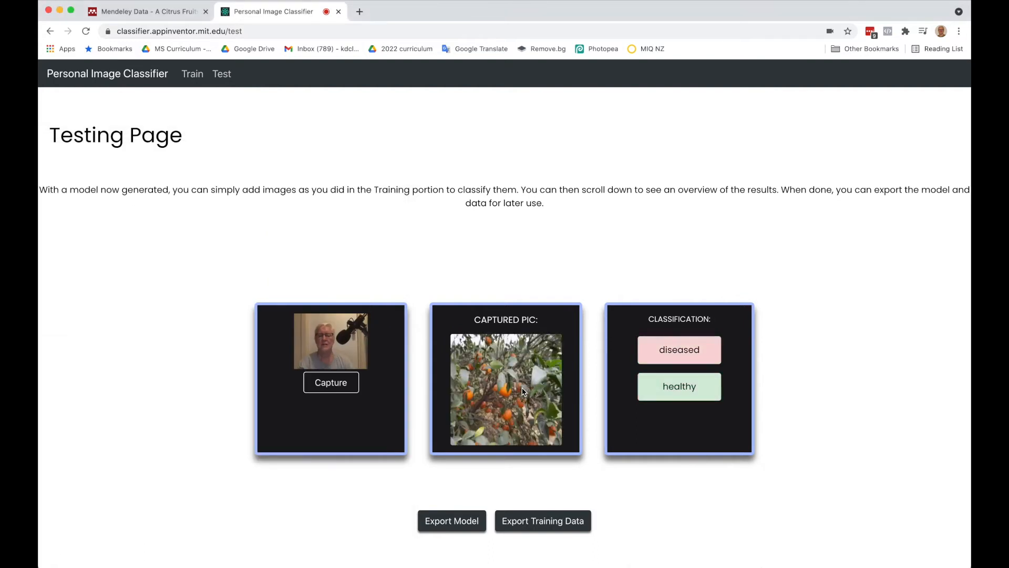
{"action": "mouse_move", "coordinate": [394, 402]}
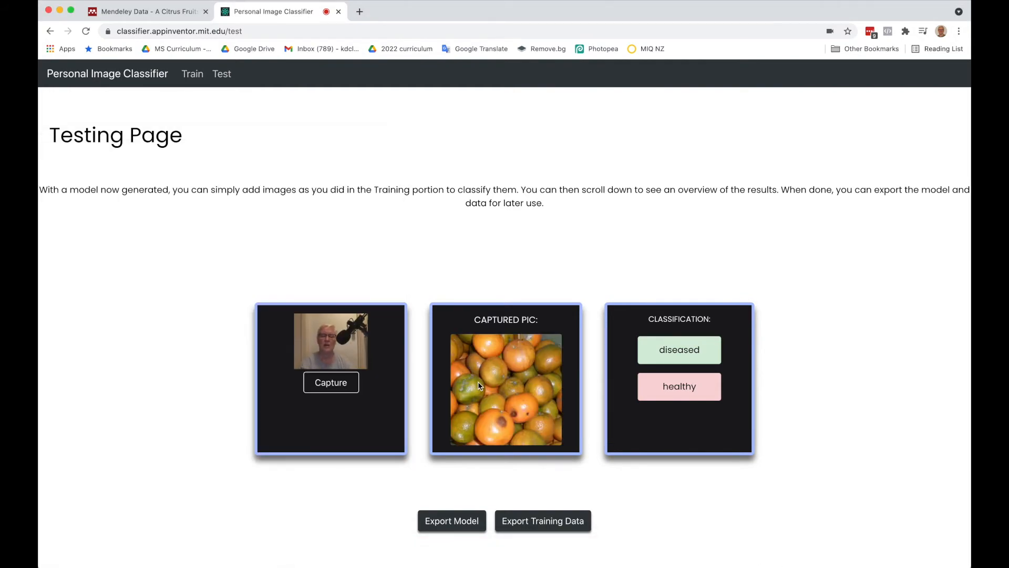
{"action": "scroll", "scroll_direction": "down", "scroll_amount": 3}
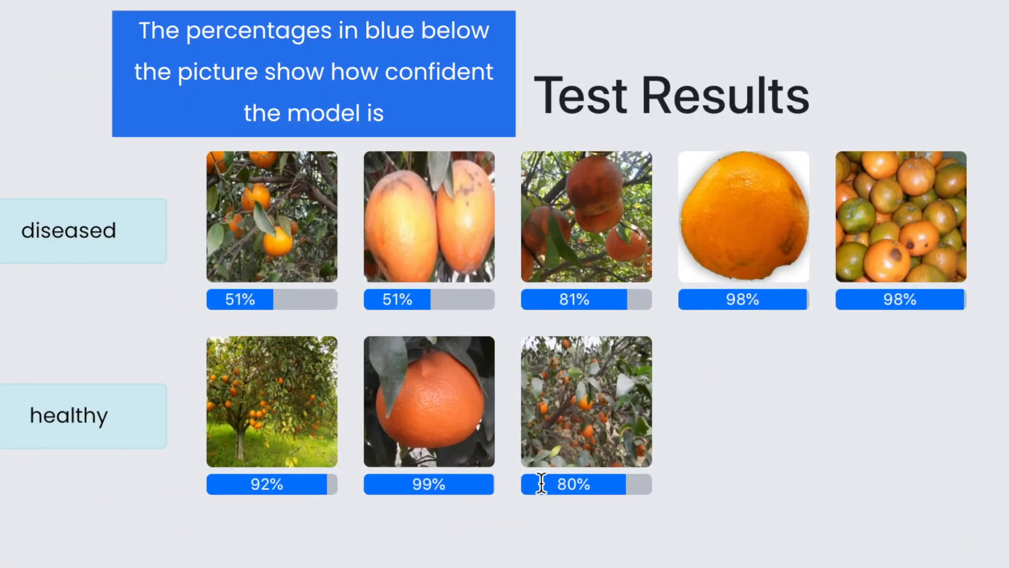
{"action": "mouse_move", "coordinate": [303, 234]}
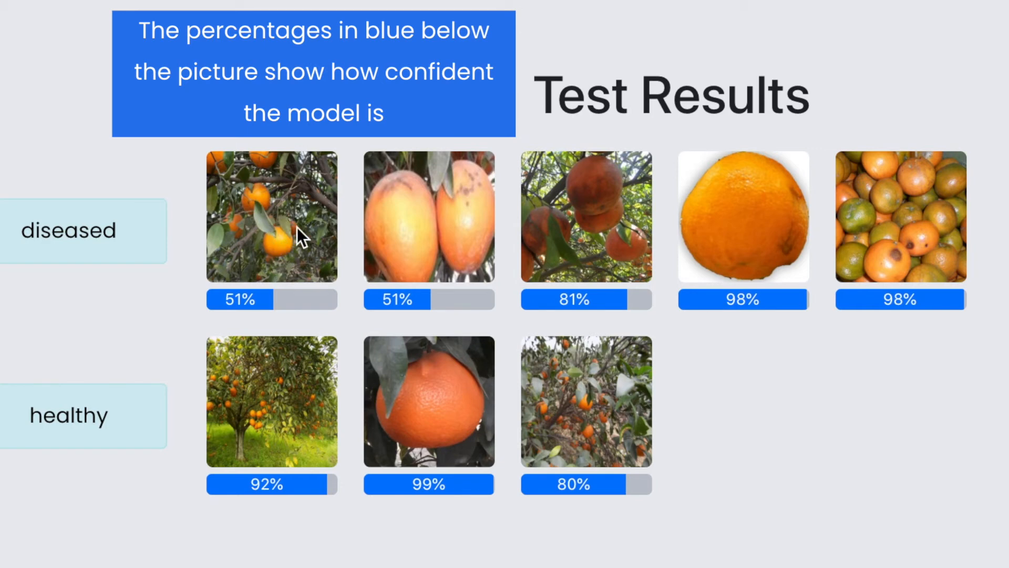
{"action": "scroll", "scroll_direction": "down", "scroll_amount": 3}
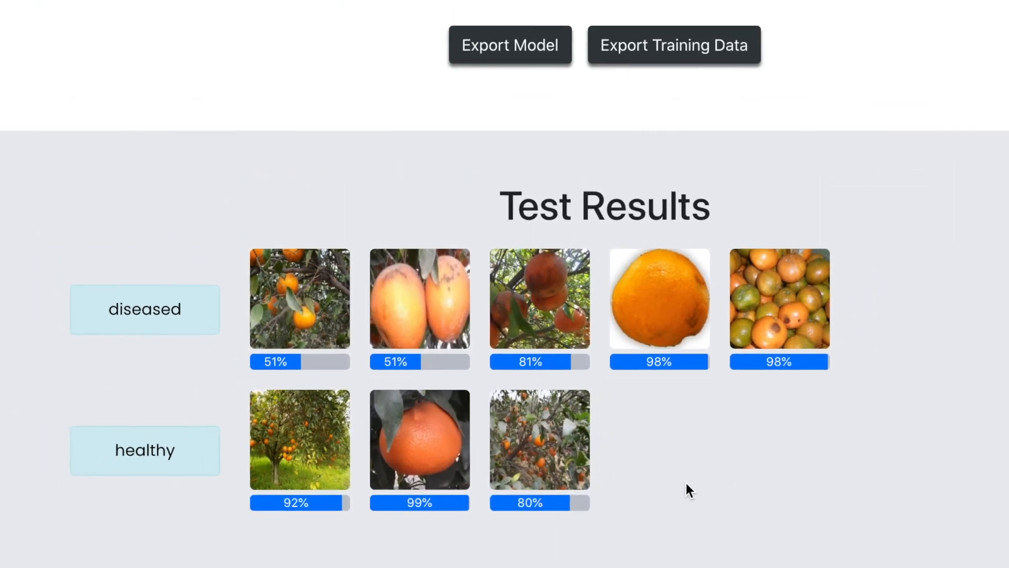
{"action": "scroll", "scroll_direction": "down", "scroll_amount": 3}
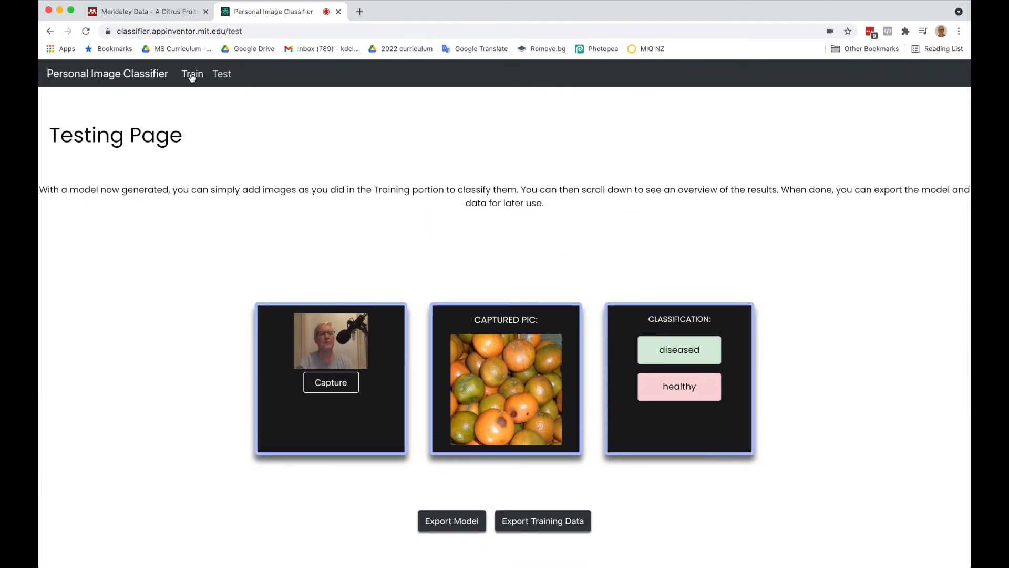
Step: Return to the Training Page and glance at the Black spot folder in Finder
{"action": "left_click", "coordinate": [191, 74]}
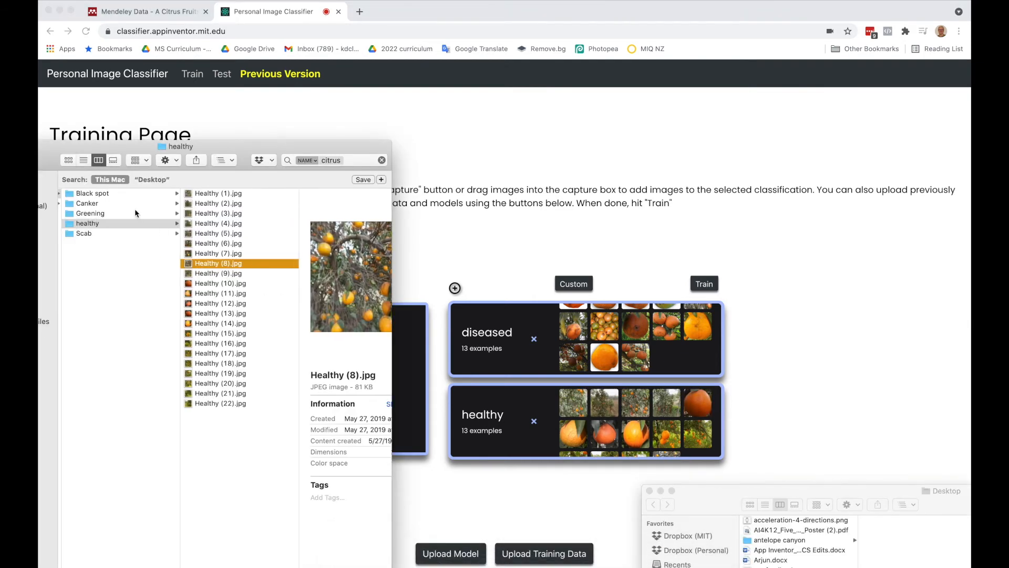
{"action": "left_click", "coordinate": [92, 193]}
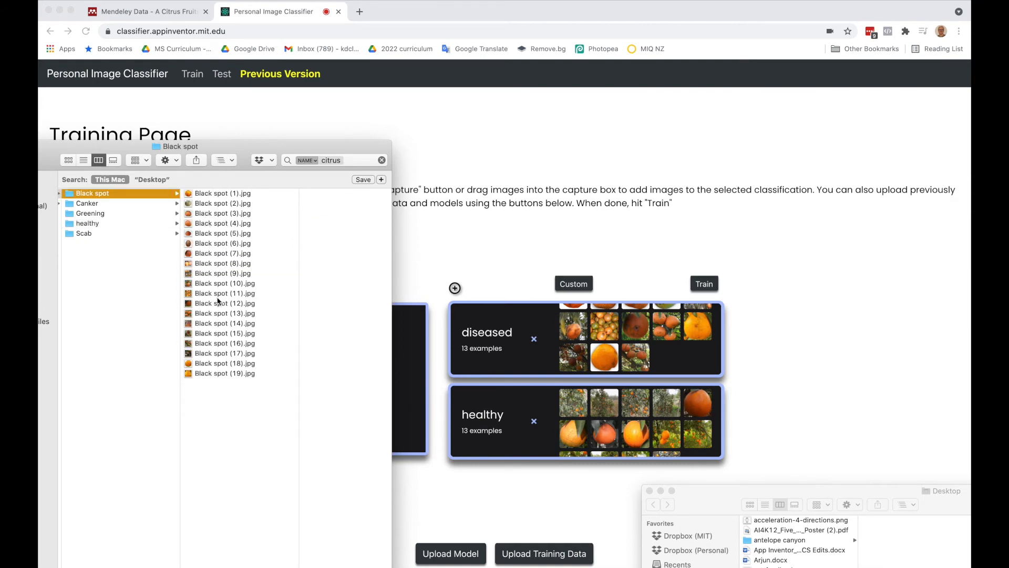
{"action": "left_click", "coordinate": [225, 353]}
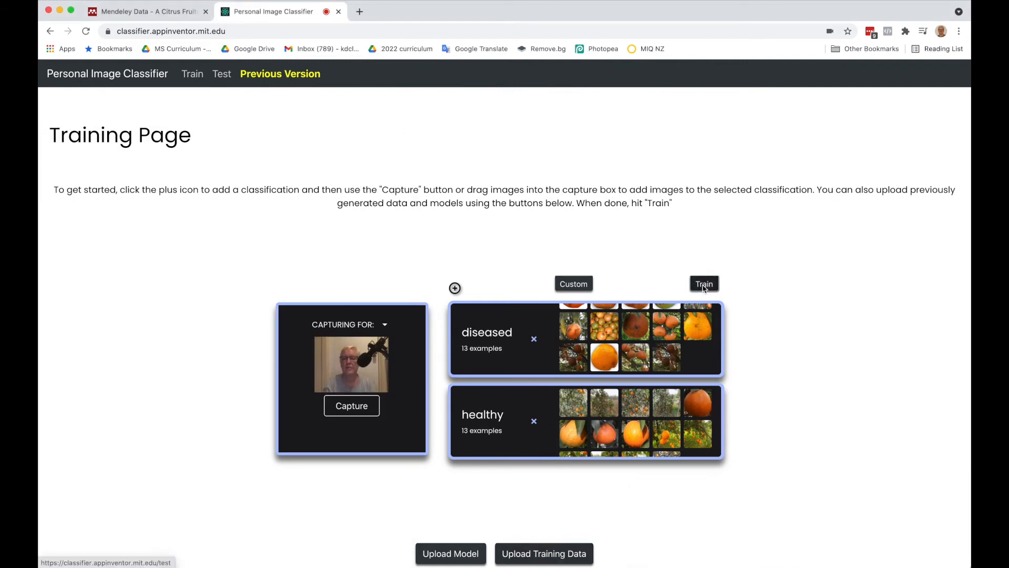
{"action": "left_click", "coordinate": [703, 284]}
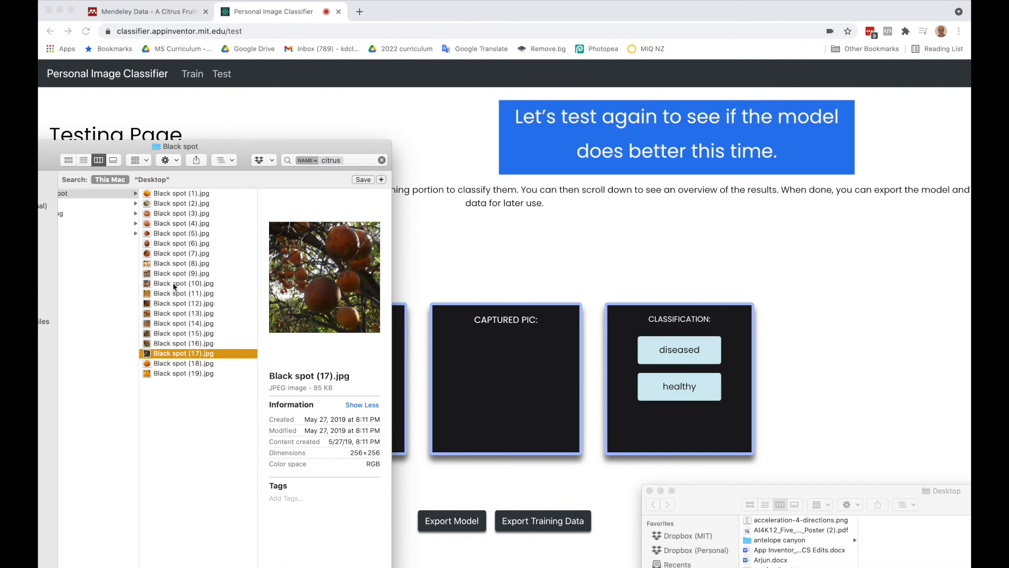
{"action": "mouse_move", "coordinate": [177, 273]}
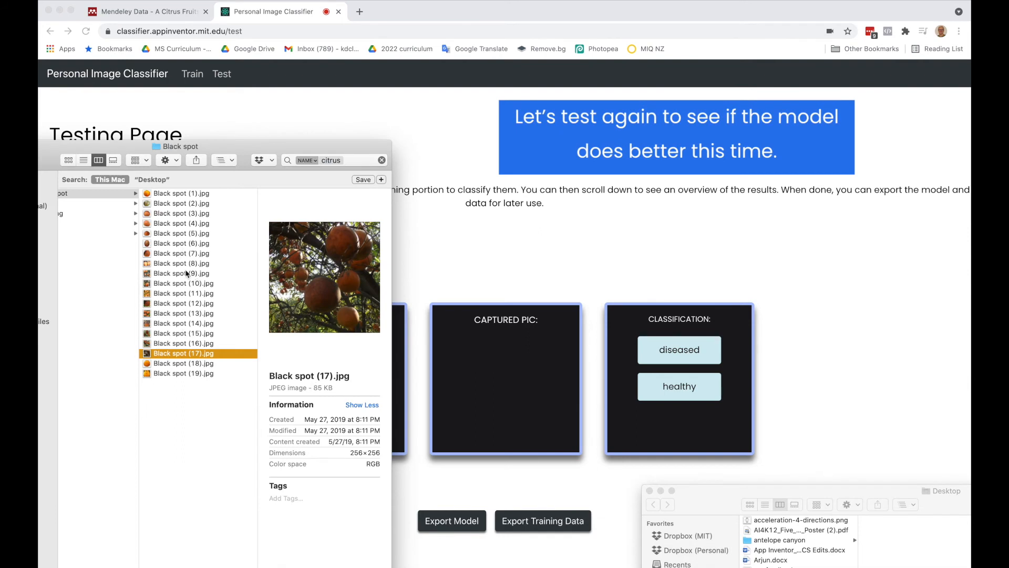
Step: Test a black spot orange and healthy orange-tree photos on the retrained model
{"action": "left_click", "coordinate": [182, 263]}
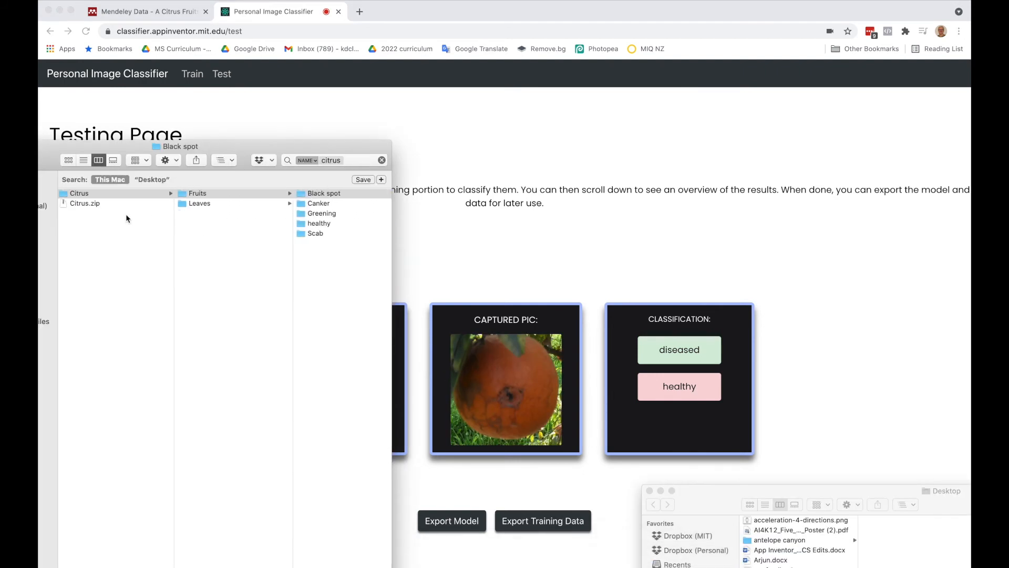
{"action": "left_click", "coordinate": [318, 223]}
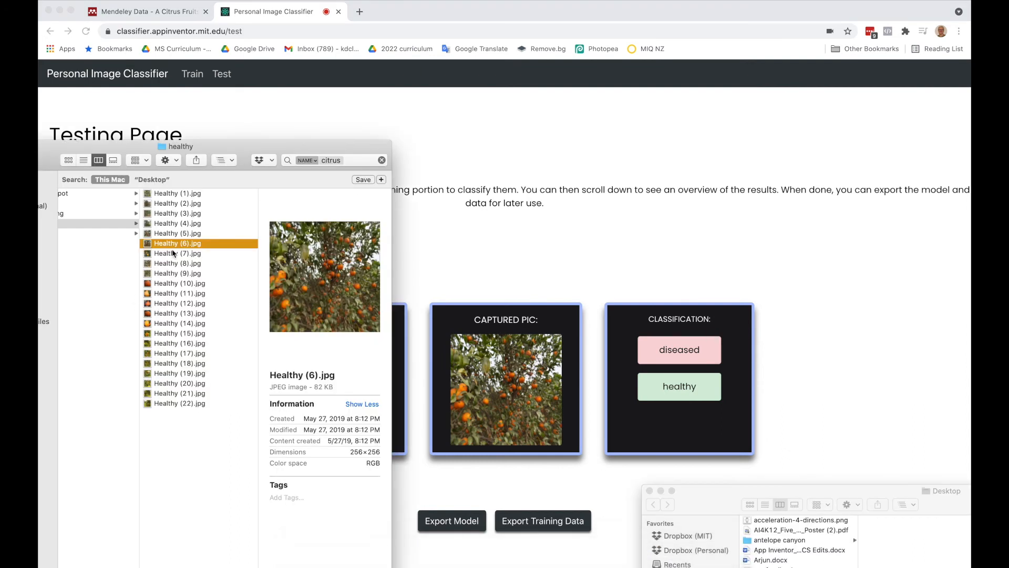
{"action": "left_click", "coordinate": [177, 254]}
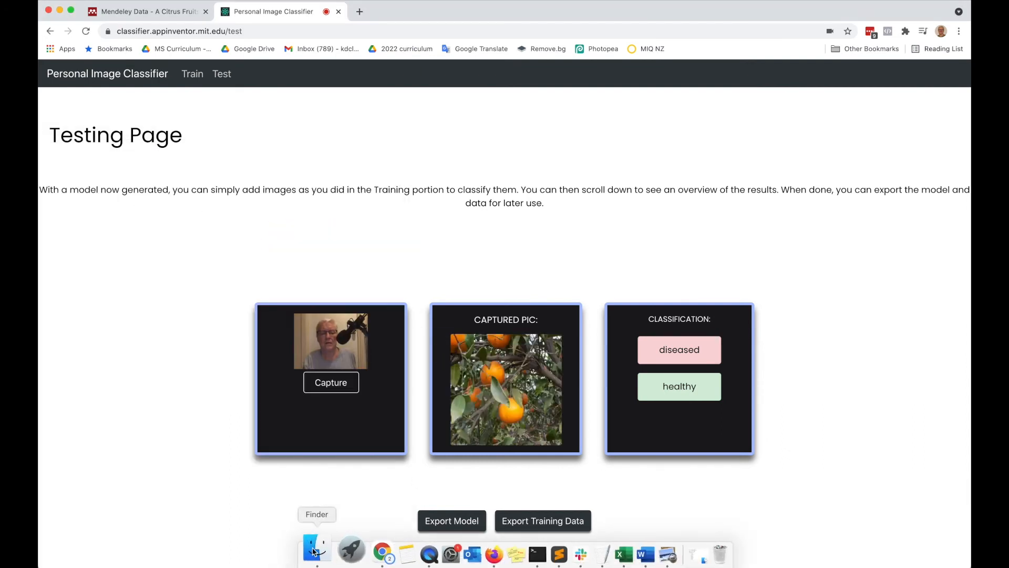
{"action": "left_click", "coordinate": [316, 550]}
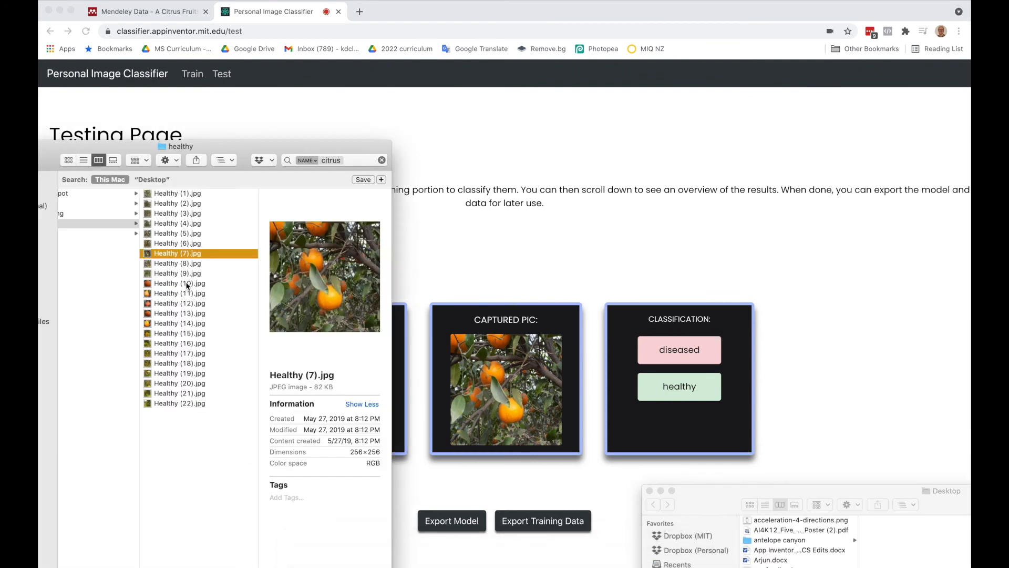
{"action": "left_click_drag", "start_coordinate": [180, 283], "coordinate": [489, 370]}
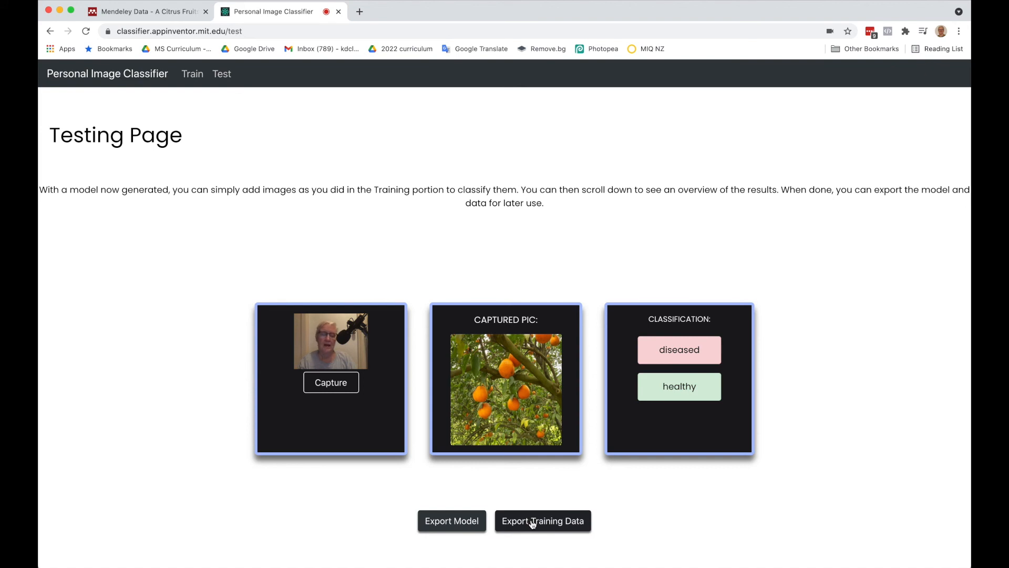
Step: Export the training data and the trained model
{"action": "left_click", "coordinate": [542, 520]}
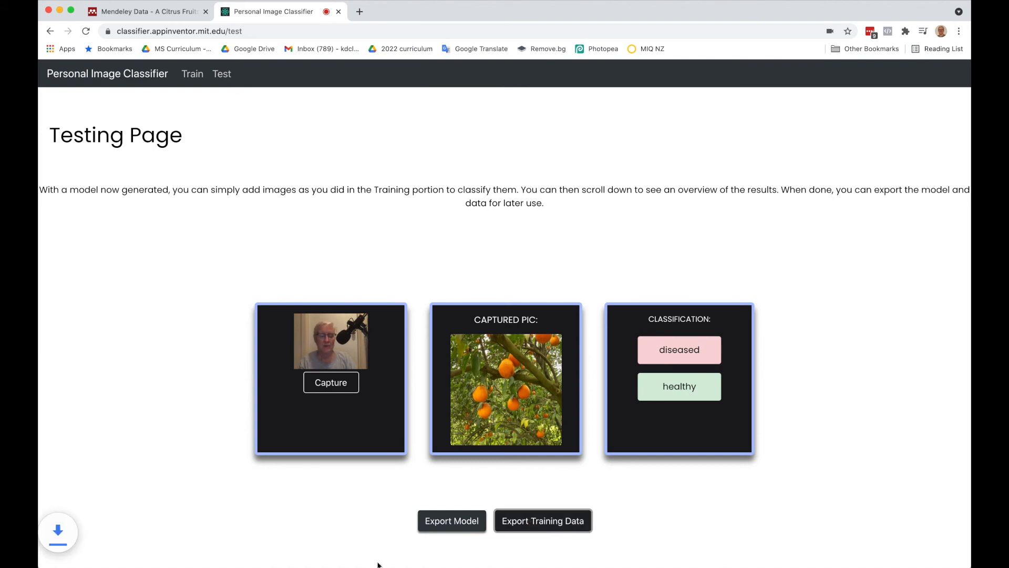
{"action": "left_click", "coordinate": [543, 521]}
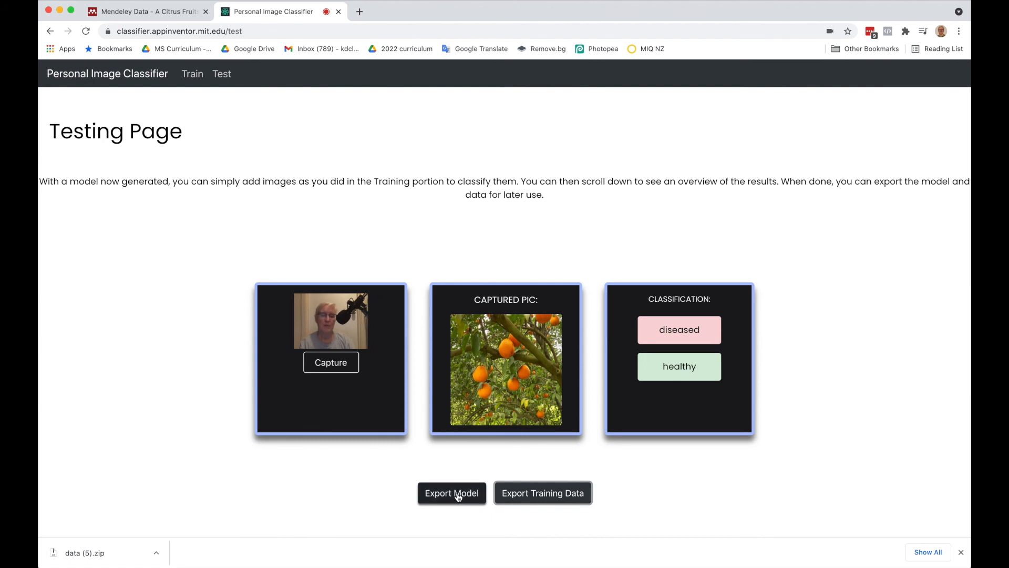
{"action": "left_click", "coordinate": [451, 492]}
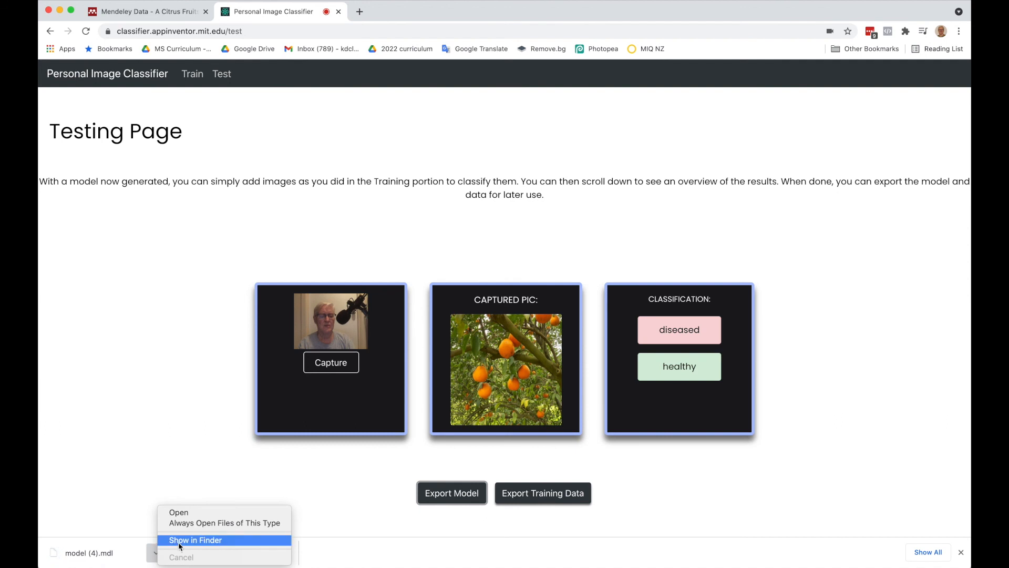
Step: Reveal the downloaded model file in Downloads and start renaming it
{"action": "left_click", "coordinate": [196, 540]}
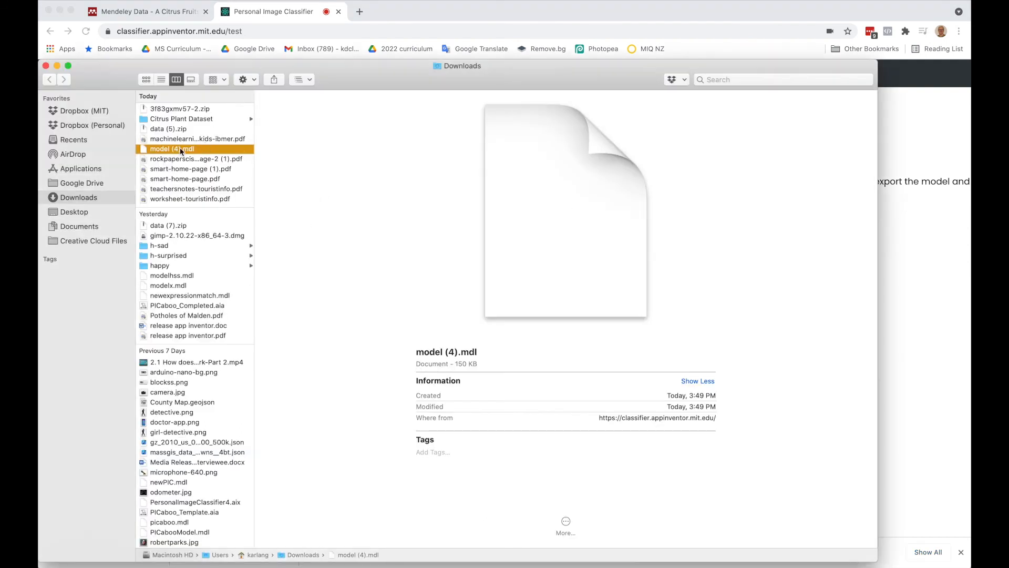
{"action": "left_click", "coordinate": [171, 148]}
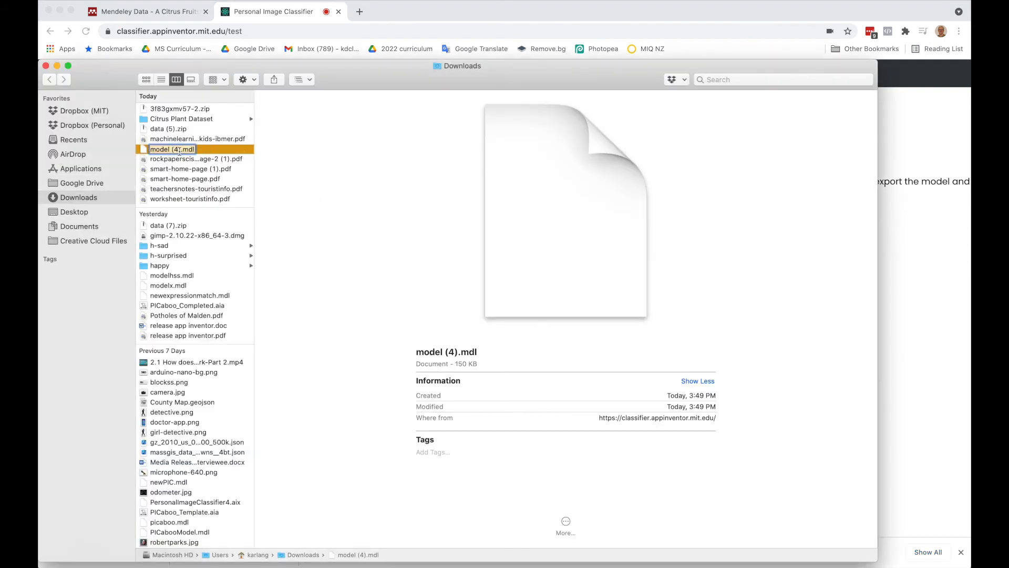